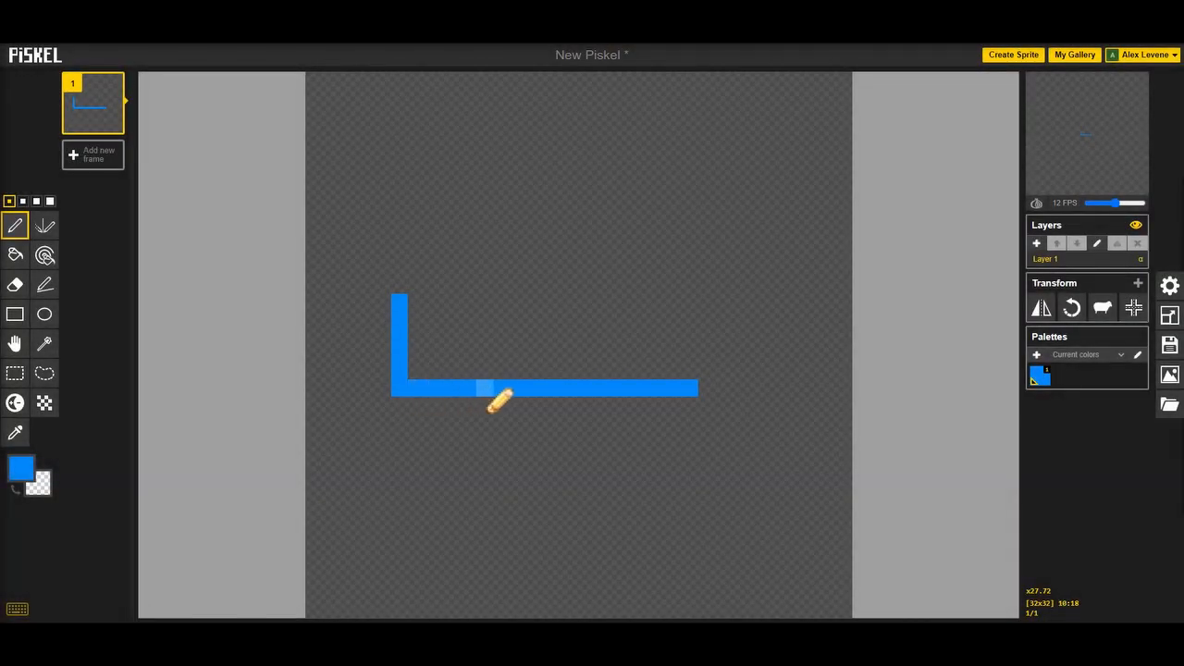
Draw the blue car body outline with bumper shapes, roof slopes and roof line
left_click_drag(499, 398, 652, 398)
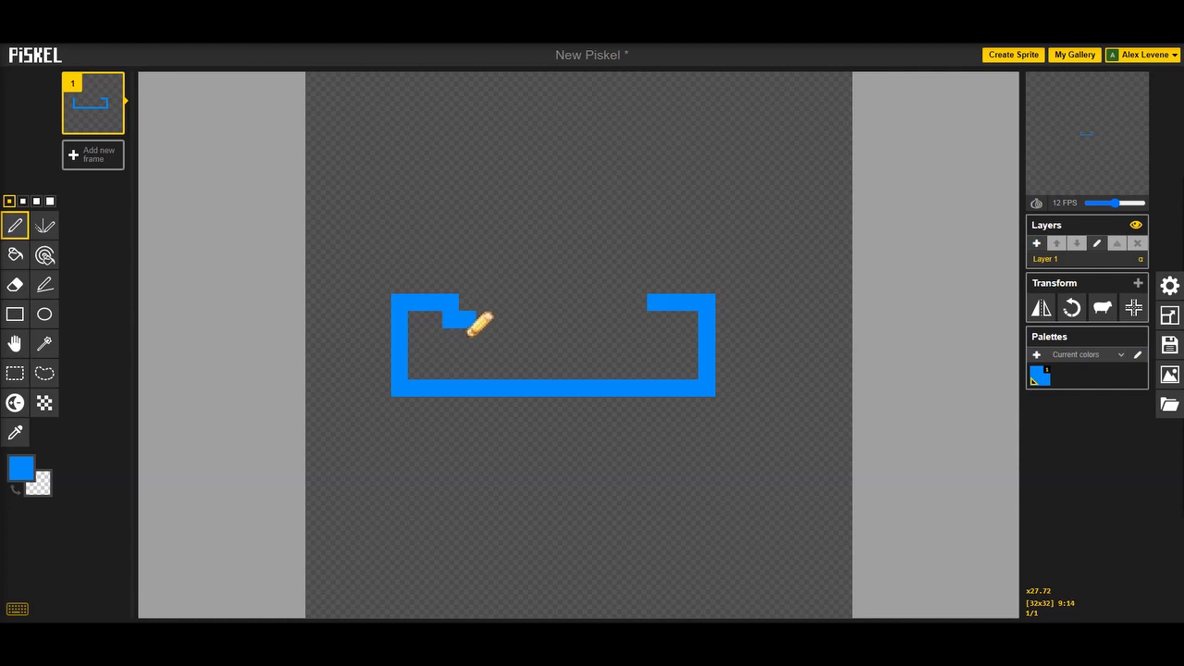
left_click_drag(466, 324, 504, 343)
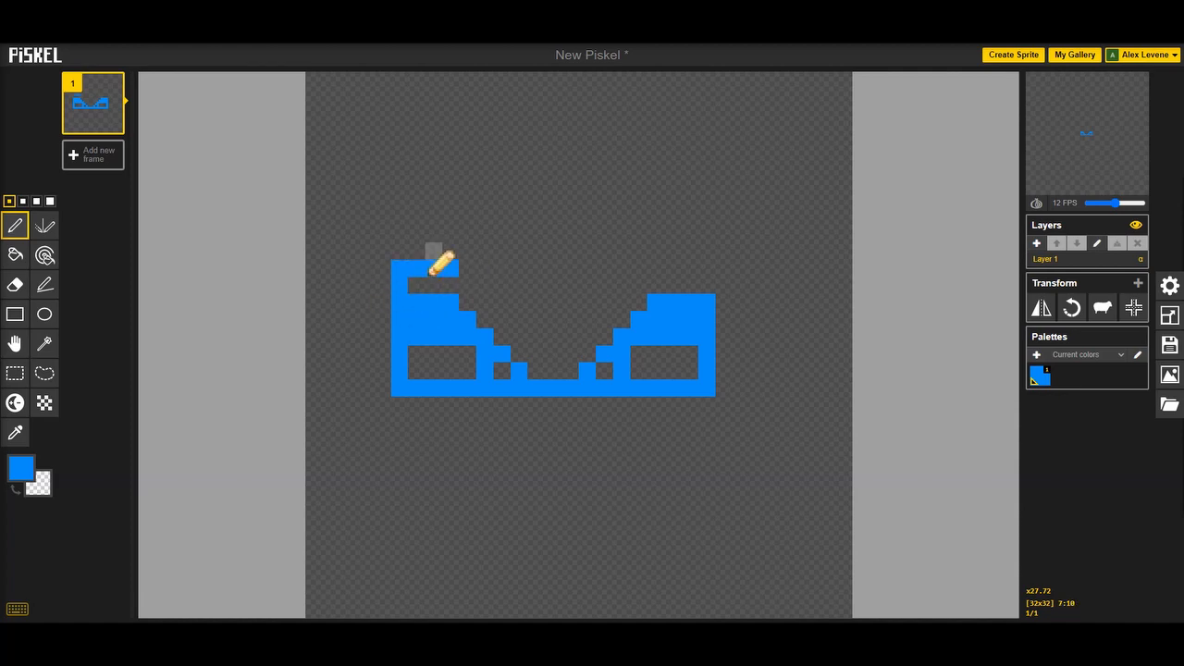
left_click(425, 252)
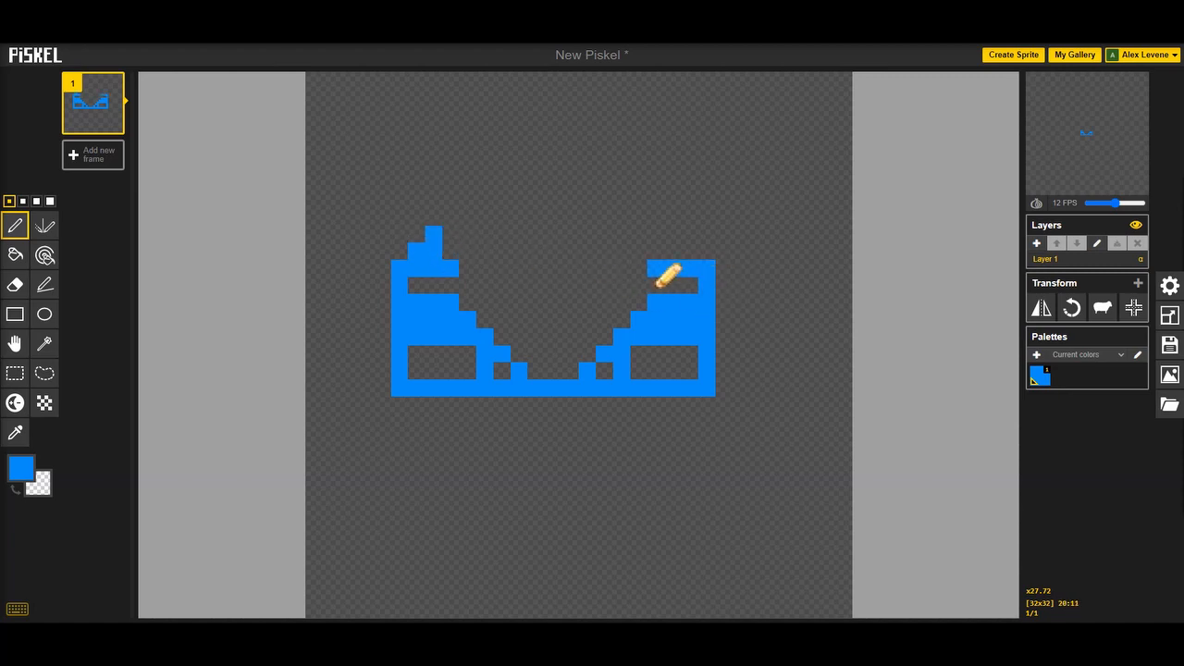
left_click(676, 244)
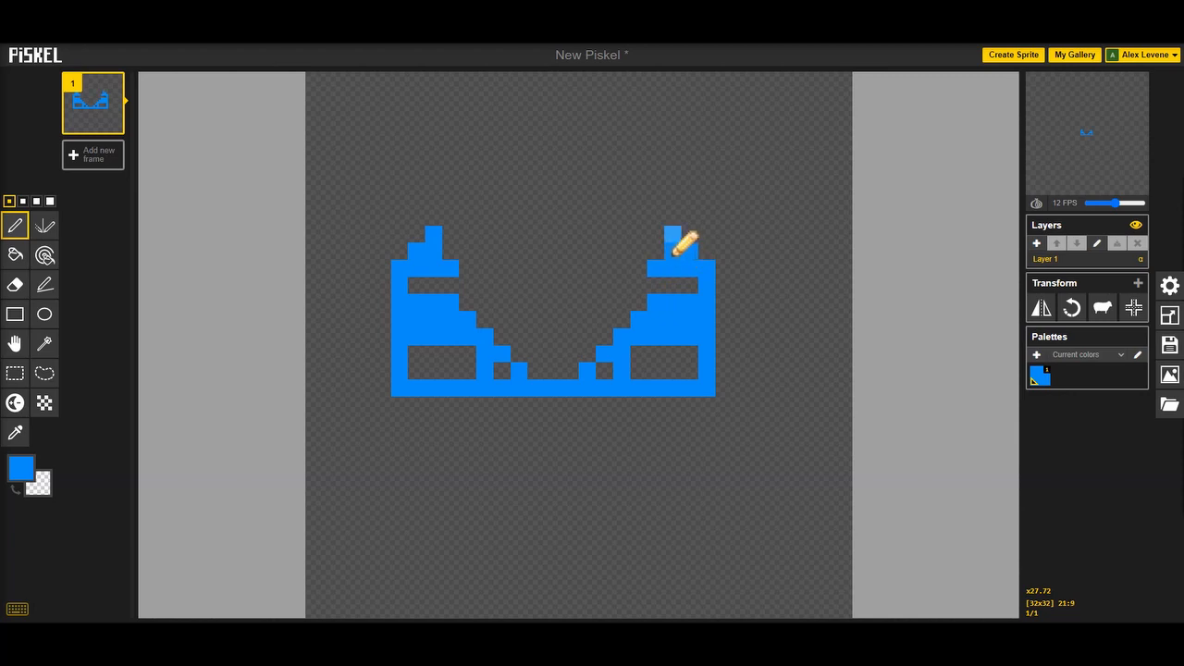
left_click_drag(681, 244, 638, 288)
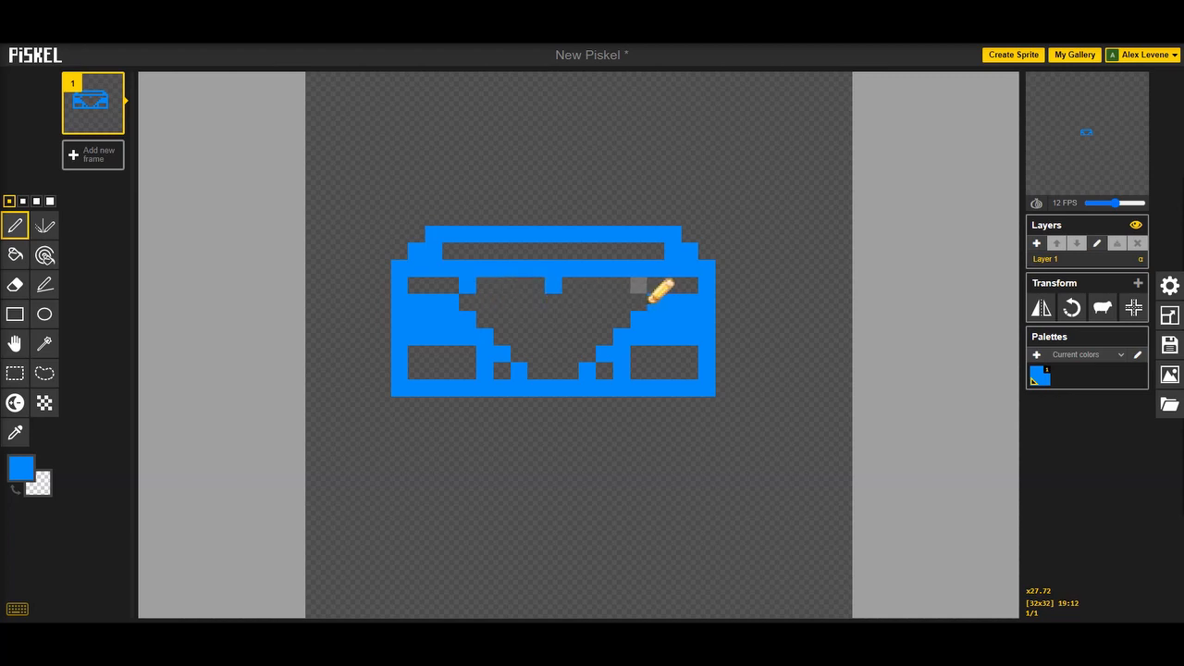
Draw the windshield edges and the two light bars above the roof
left_click(638, 286)
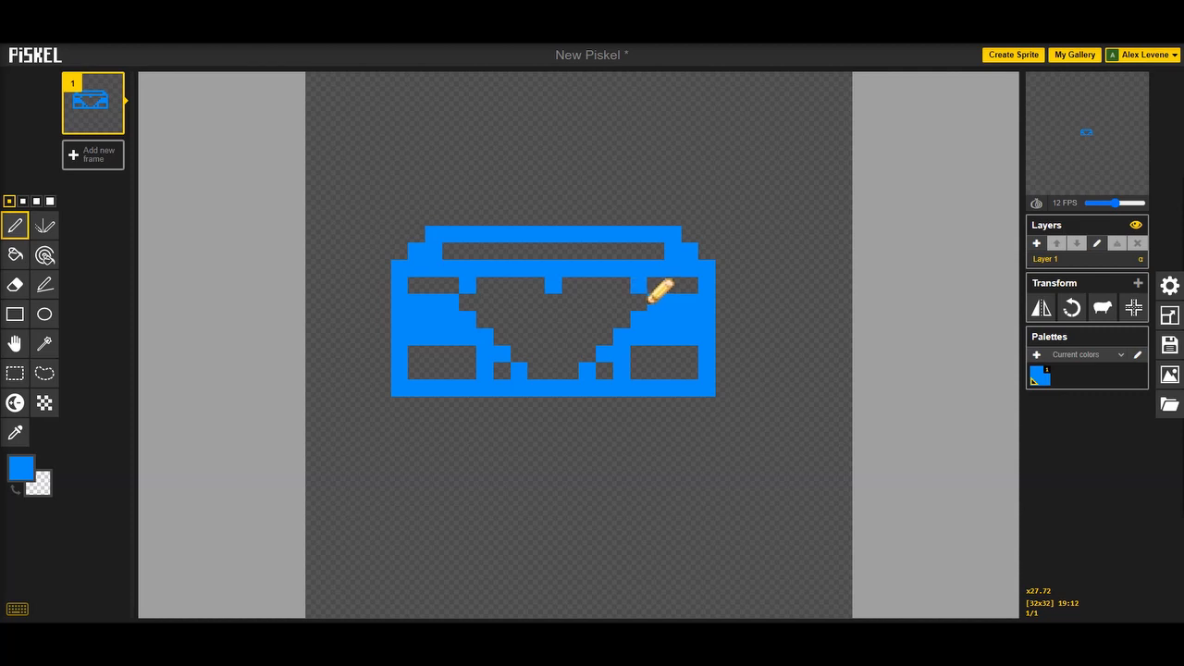
left_click_drag(662, 292, 503, 333)
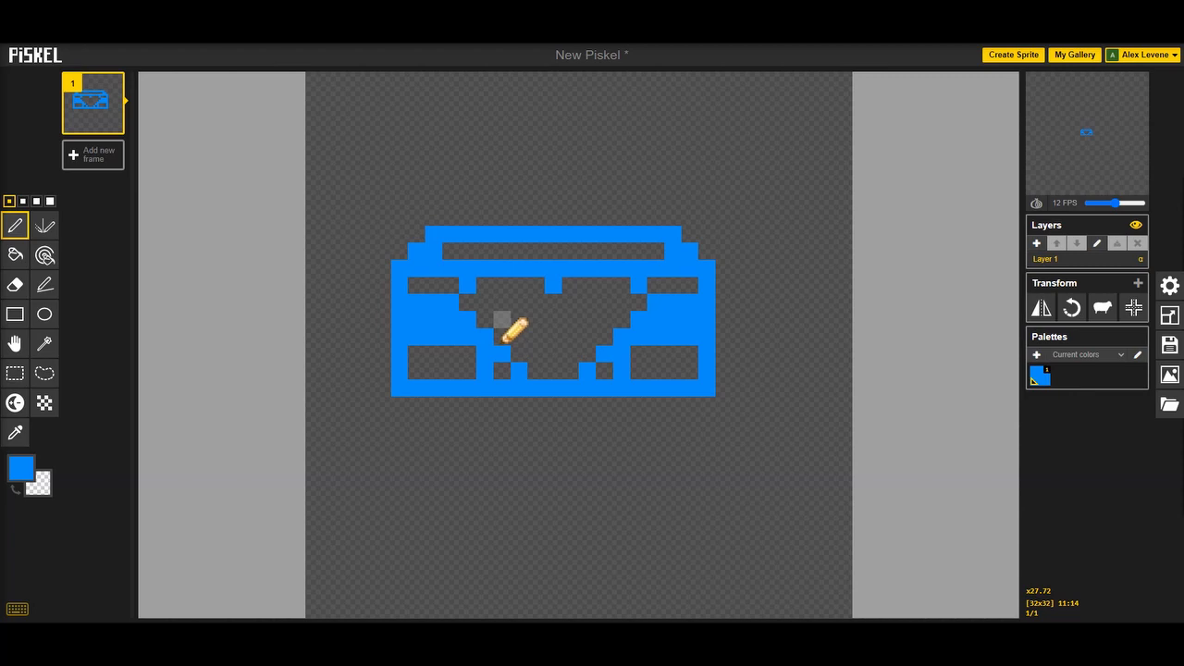
left_click_drag(503, 333, 583, 344)
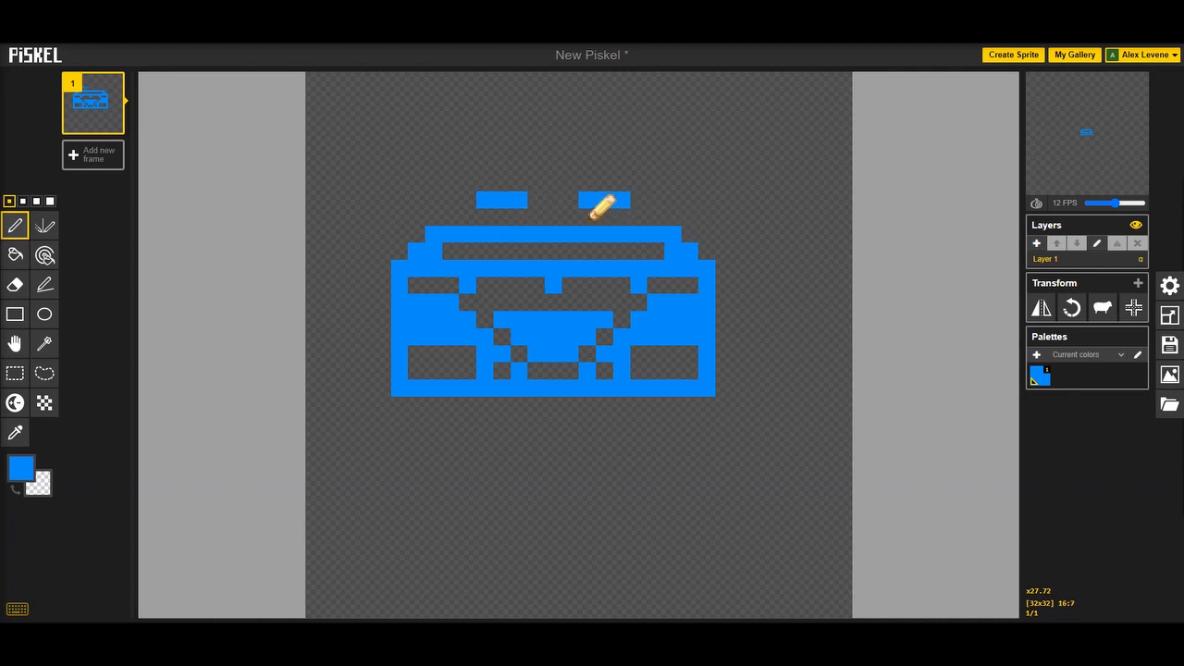
Paint red roof lights and bumper mark, then pick a new colour for the edge details
left_click(21, 468)
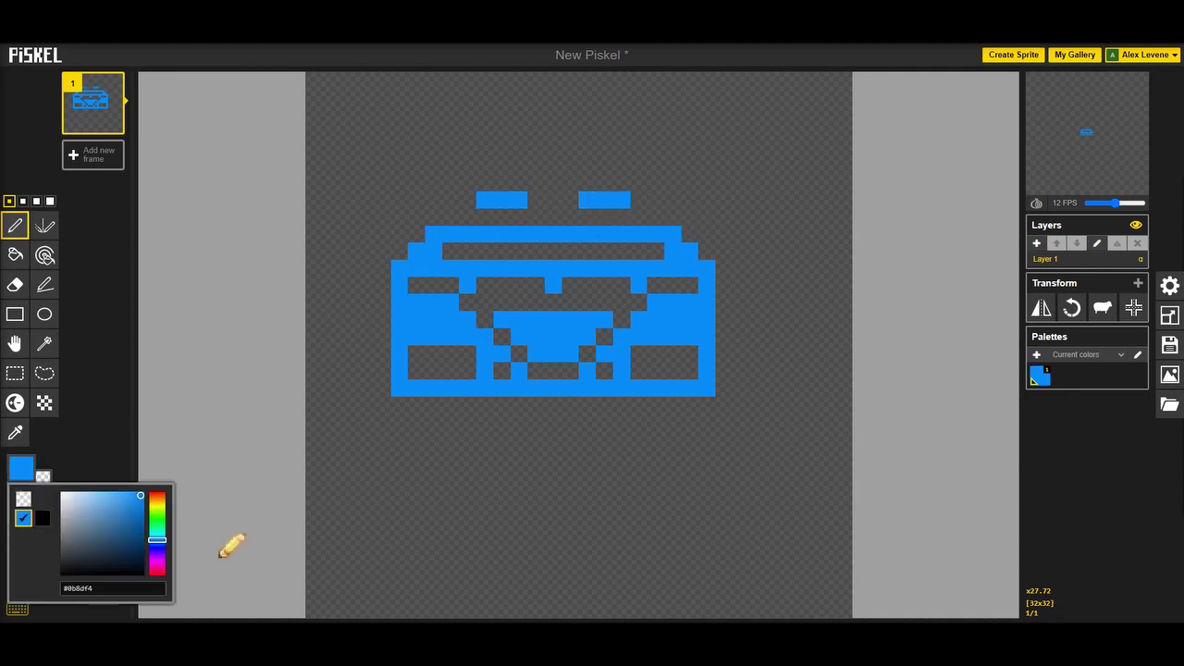
left_click(157, 564)
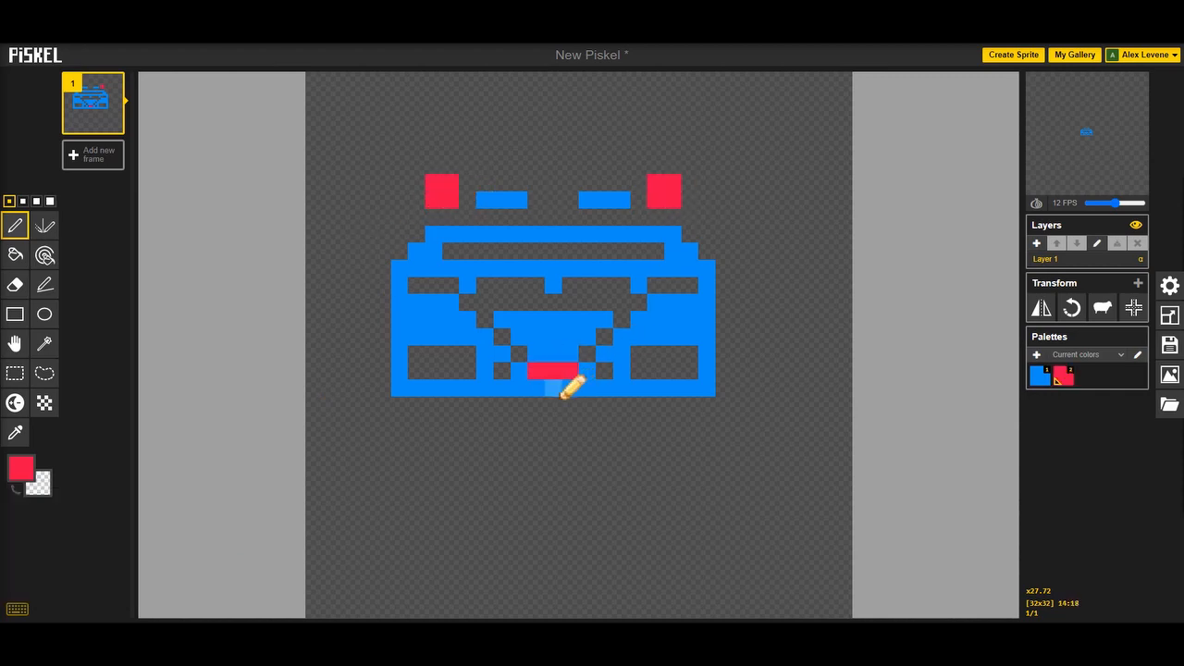
left_click(22, 470)
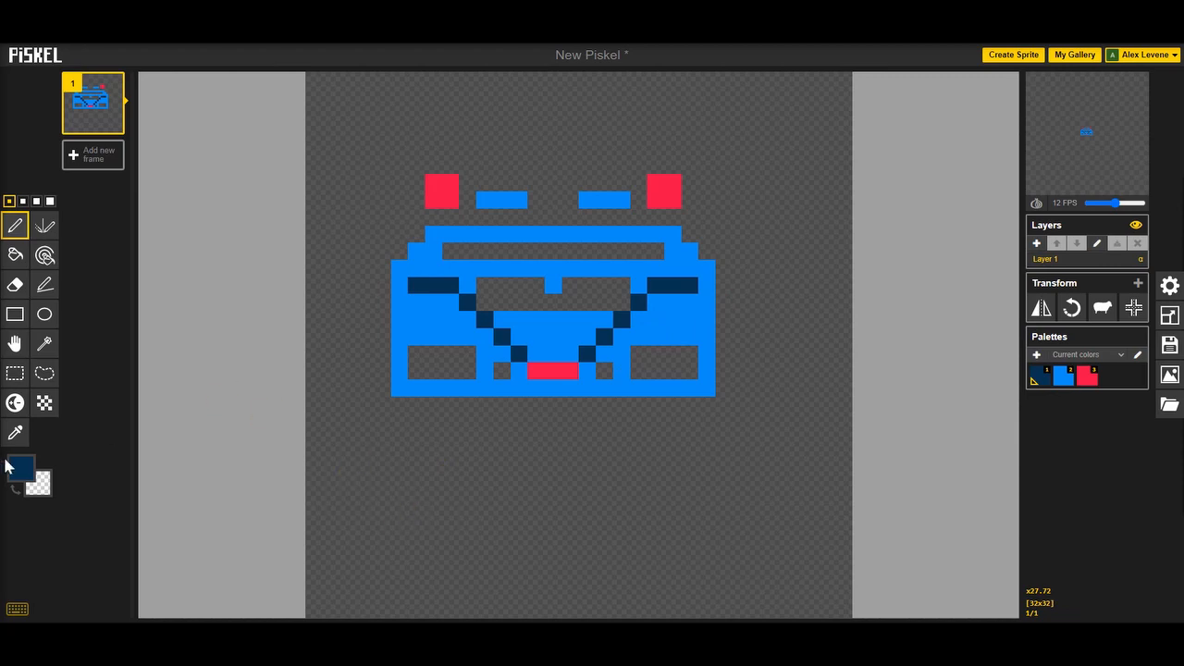
left_click(21, 466)
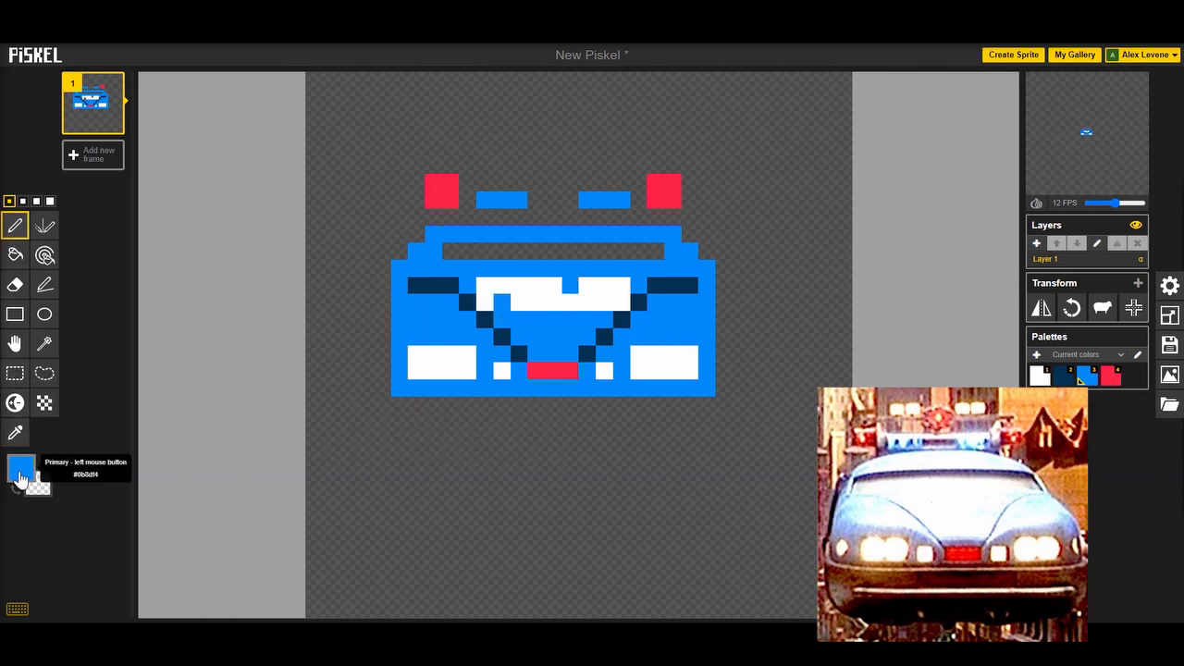
Sample a pale blue and paint it over the white windshield
left_click(14, 472)
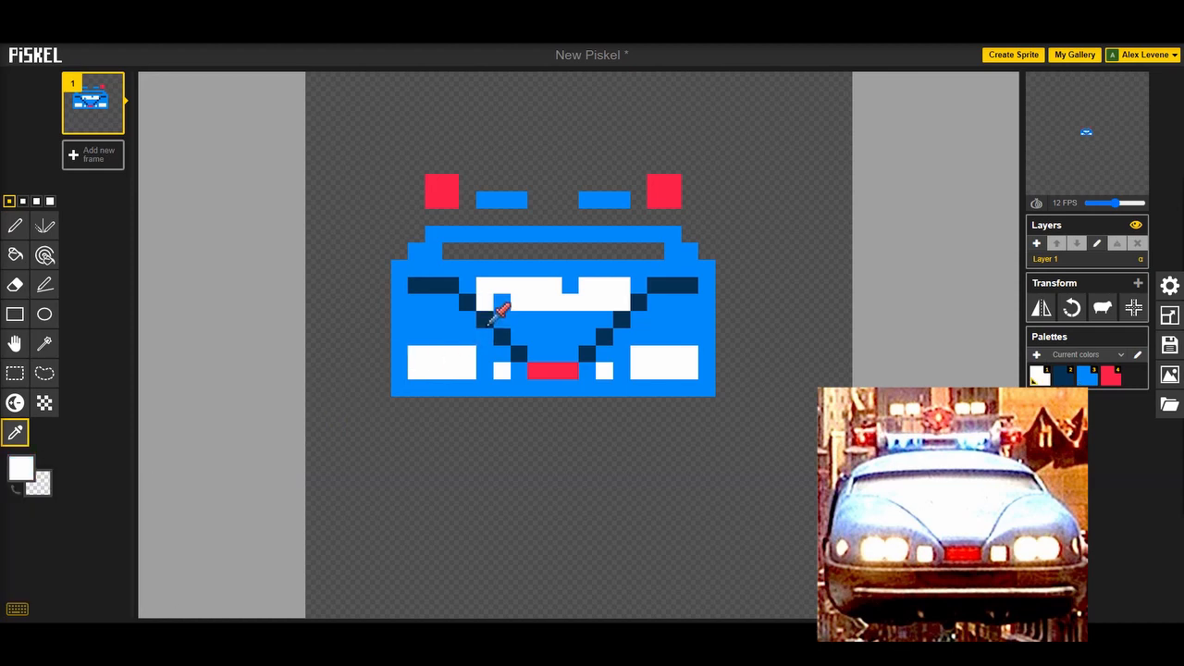
left_click(20, 470)
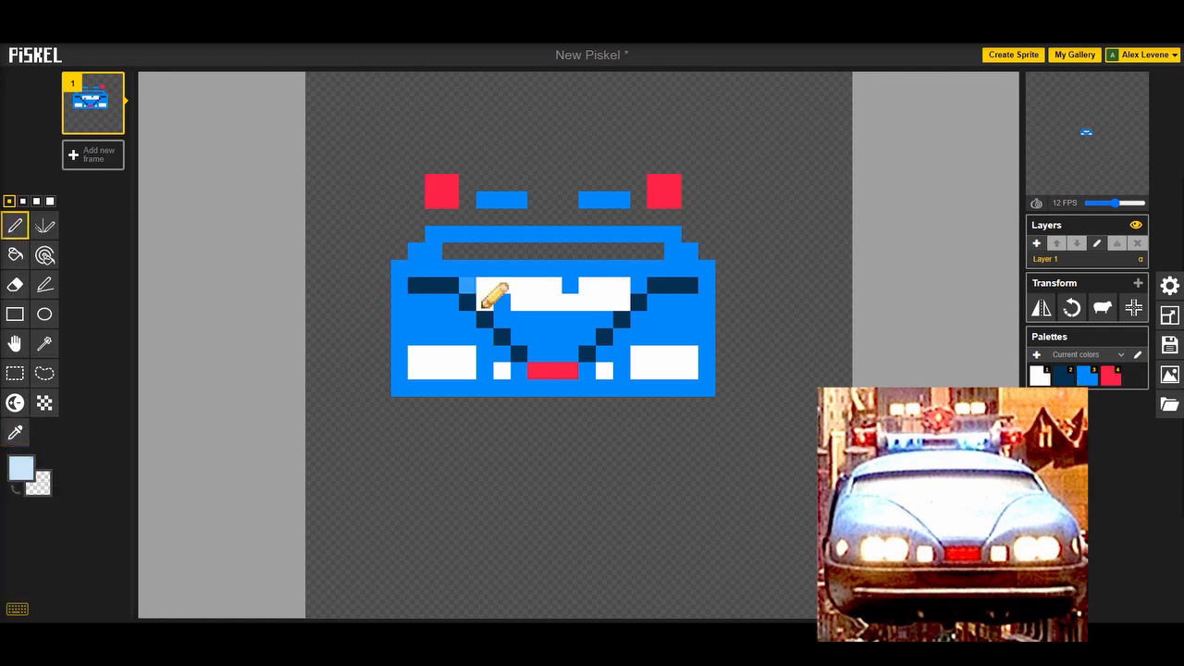
left_click_drag(499, 300, 615, 300)
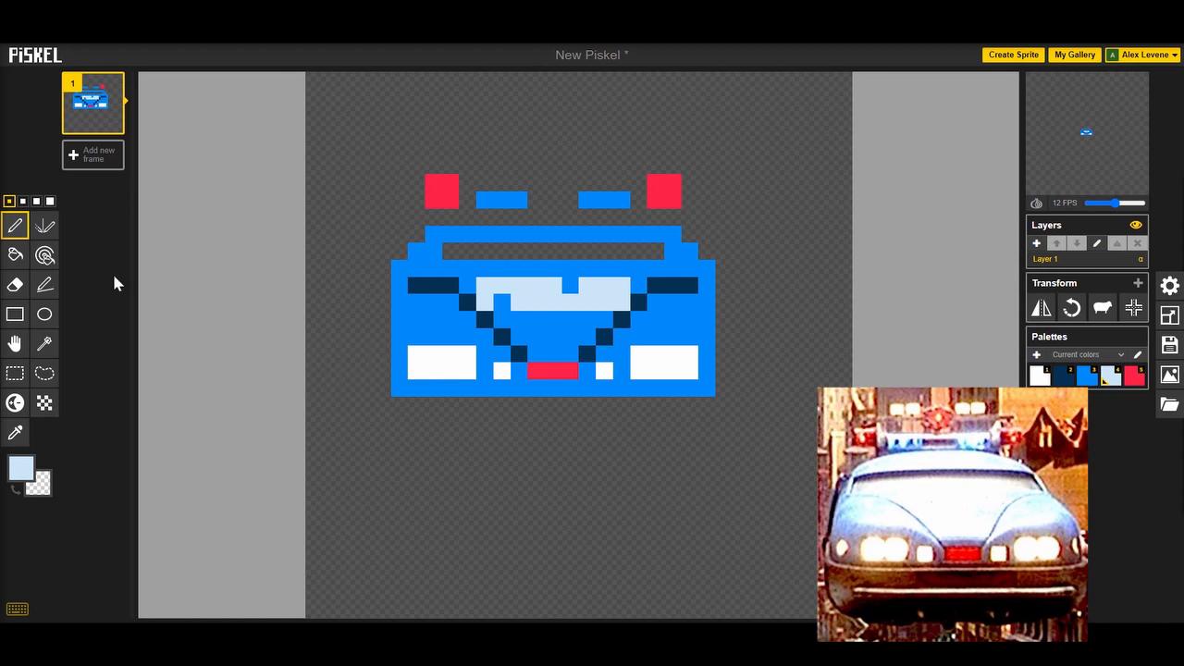
left_click(22, 470)
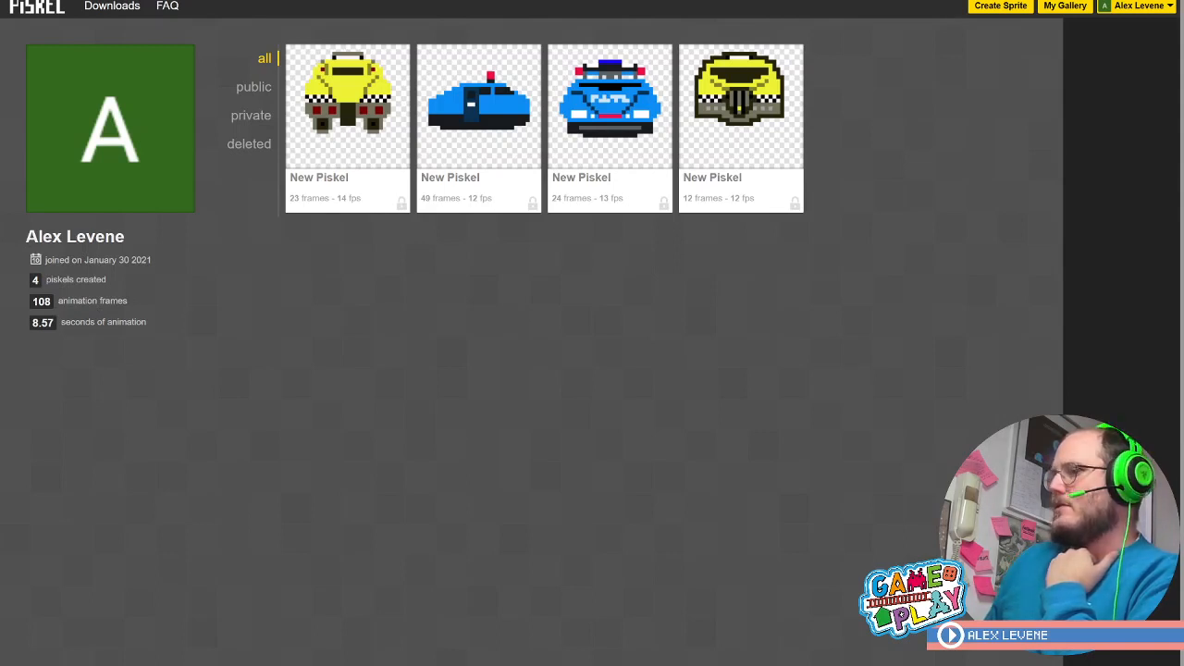
mouse_move(478, 106)
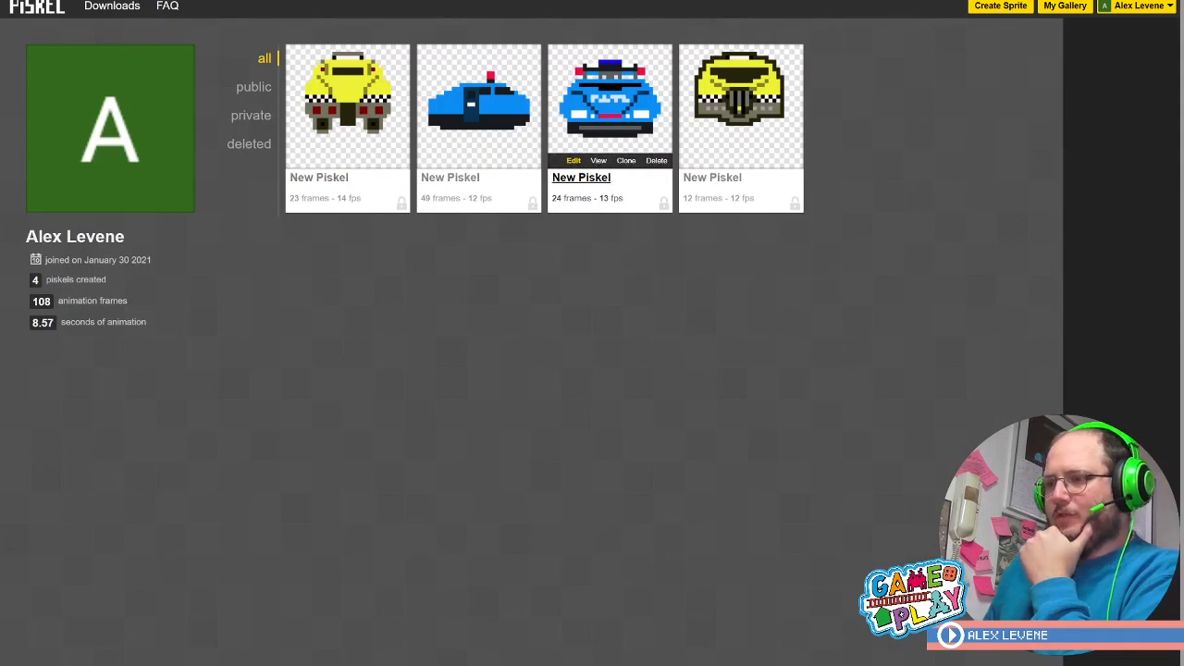
mouse_move(741, 106)
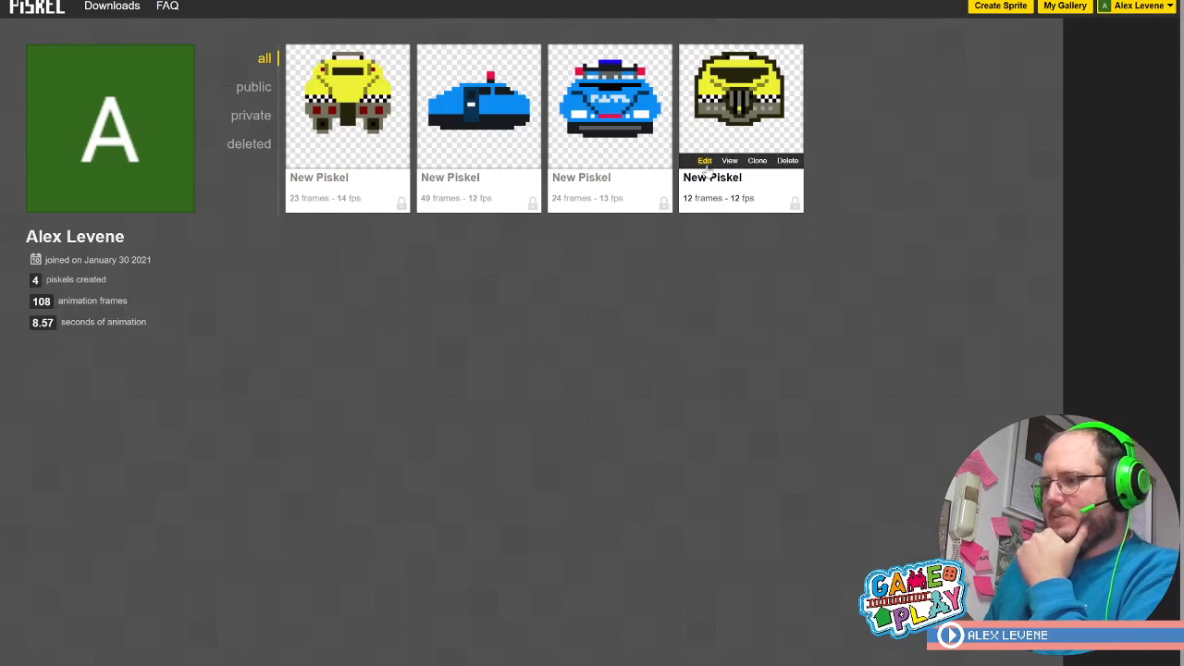
left_click(705, 159)
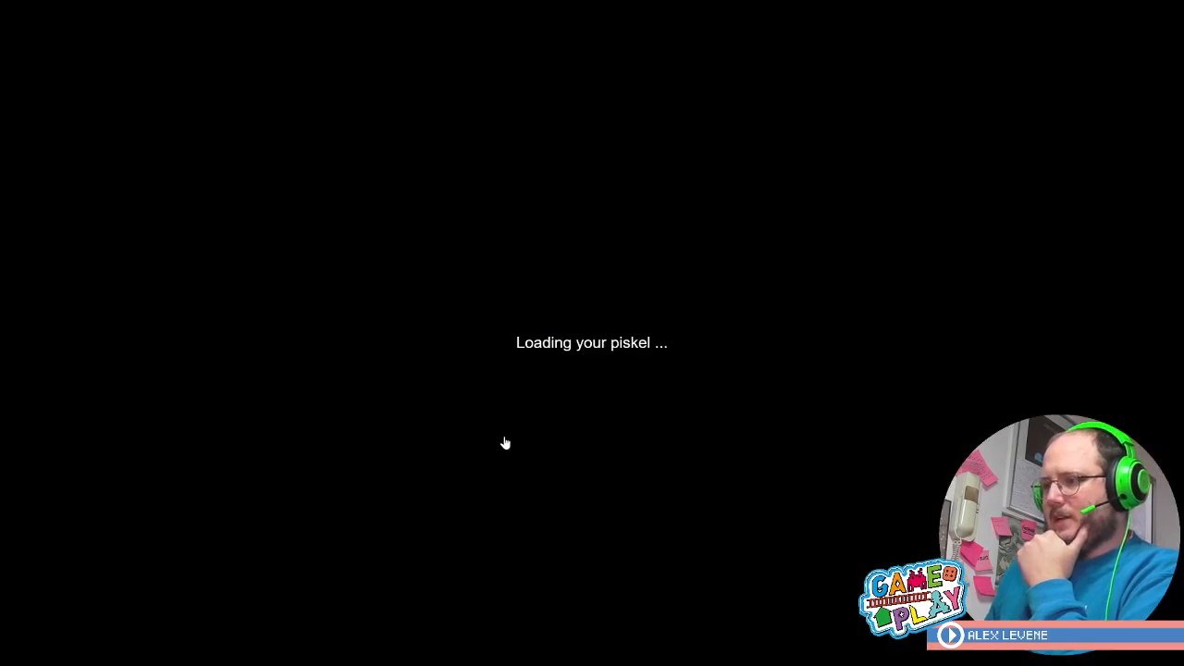
mouse_move(418, 230)
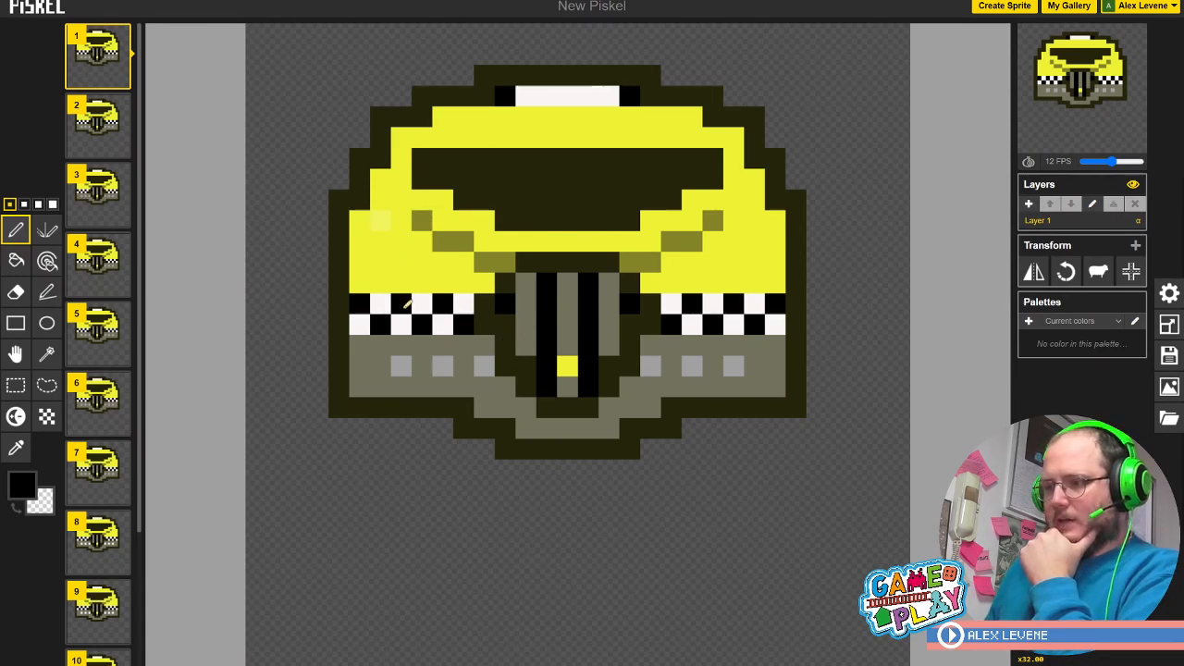
left_click(379, 220)
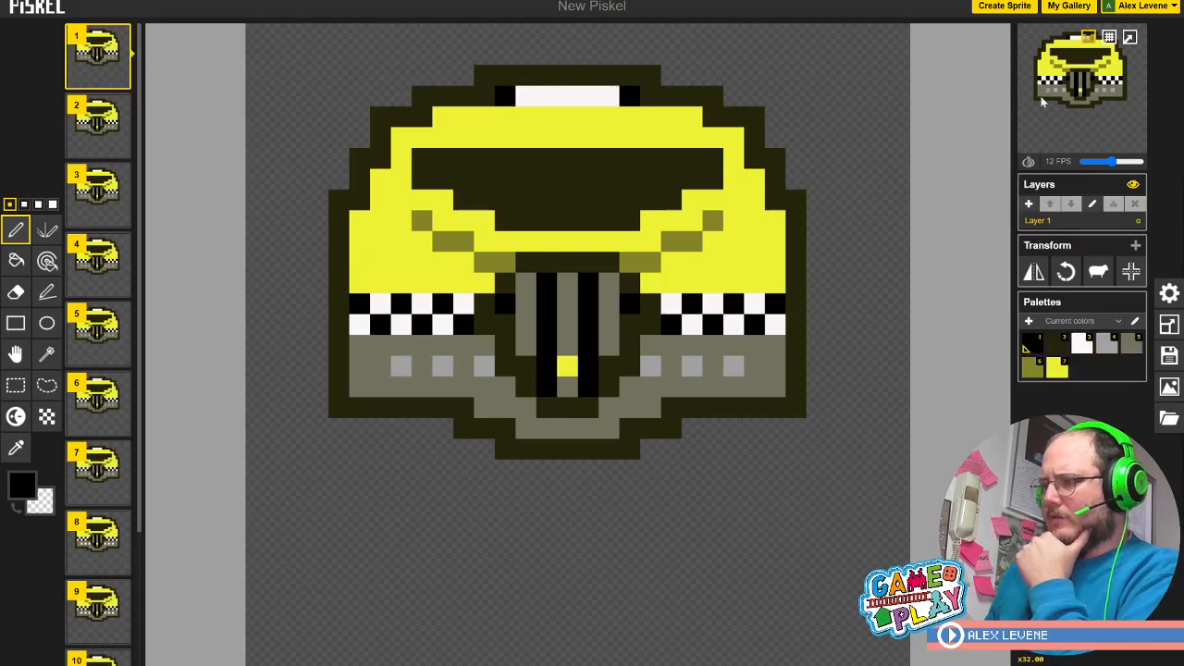
mouse_move(1082, 122)
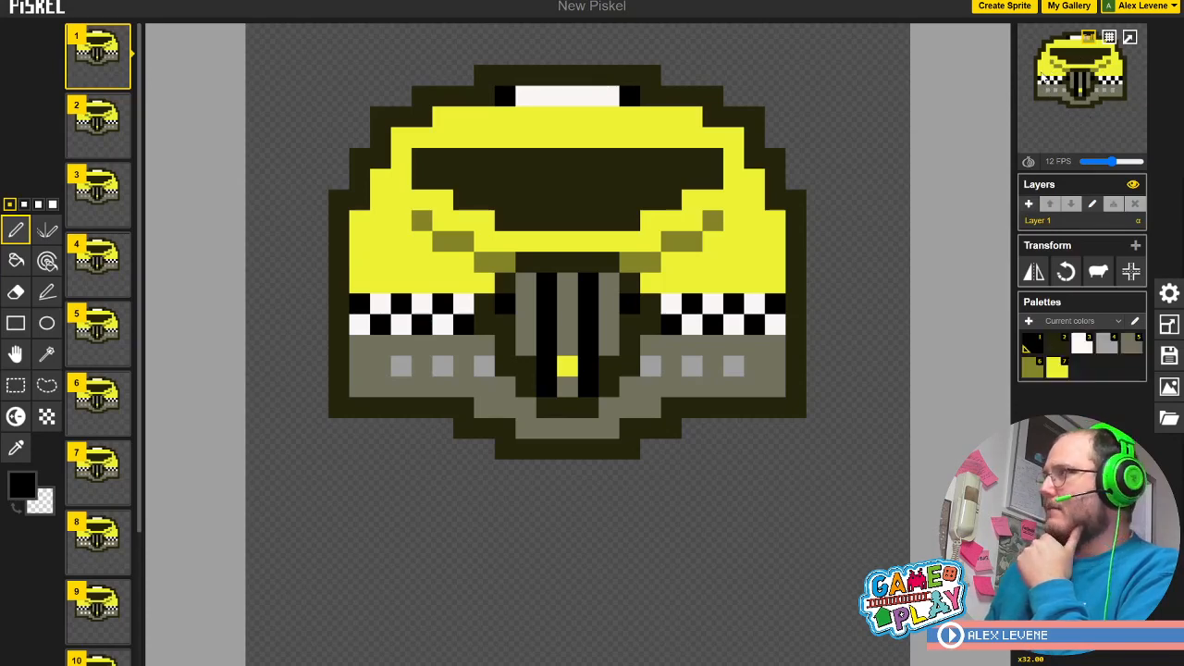
mouse_move(1032, 80)
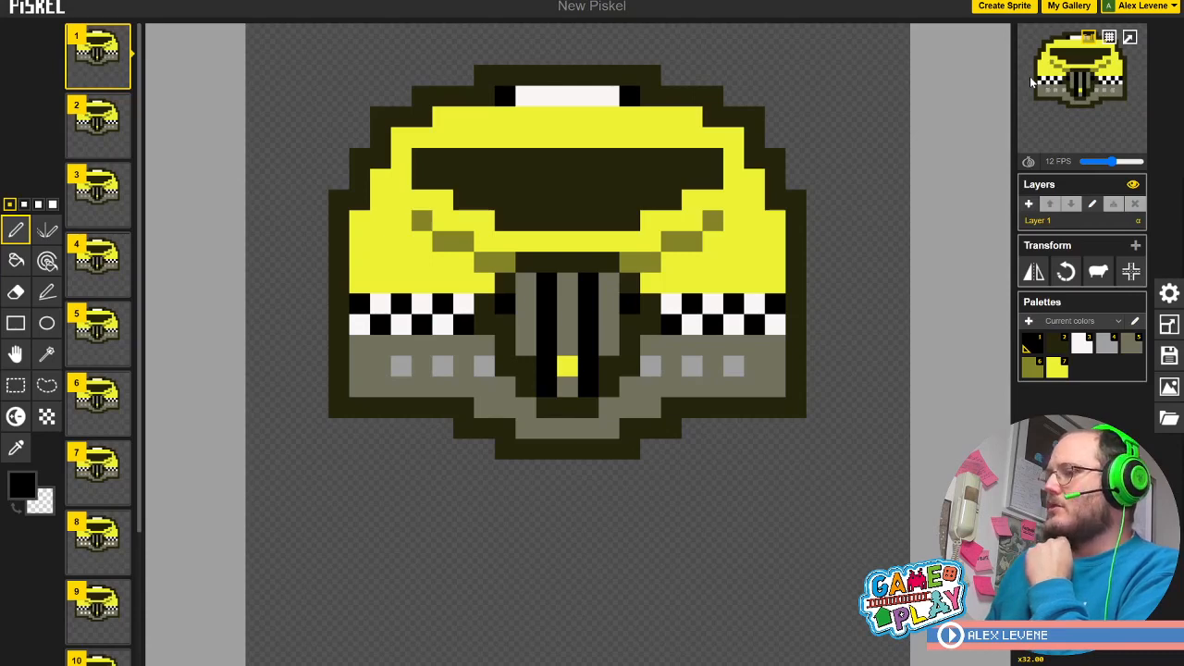
mouse_move(1051, 100)
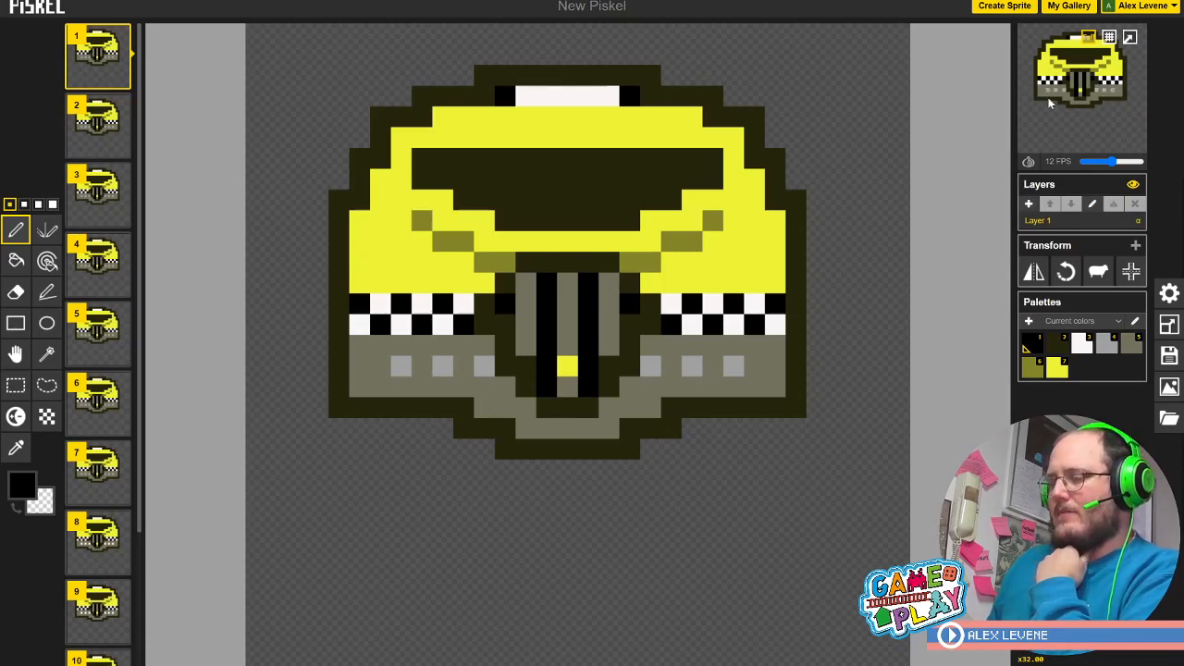
mouse_move(1055, 118)
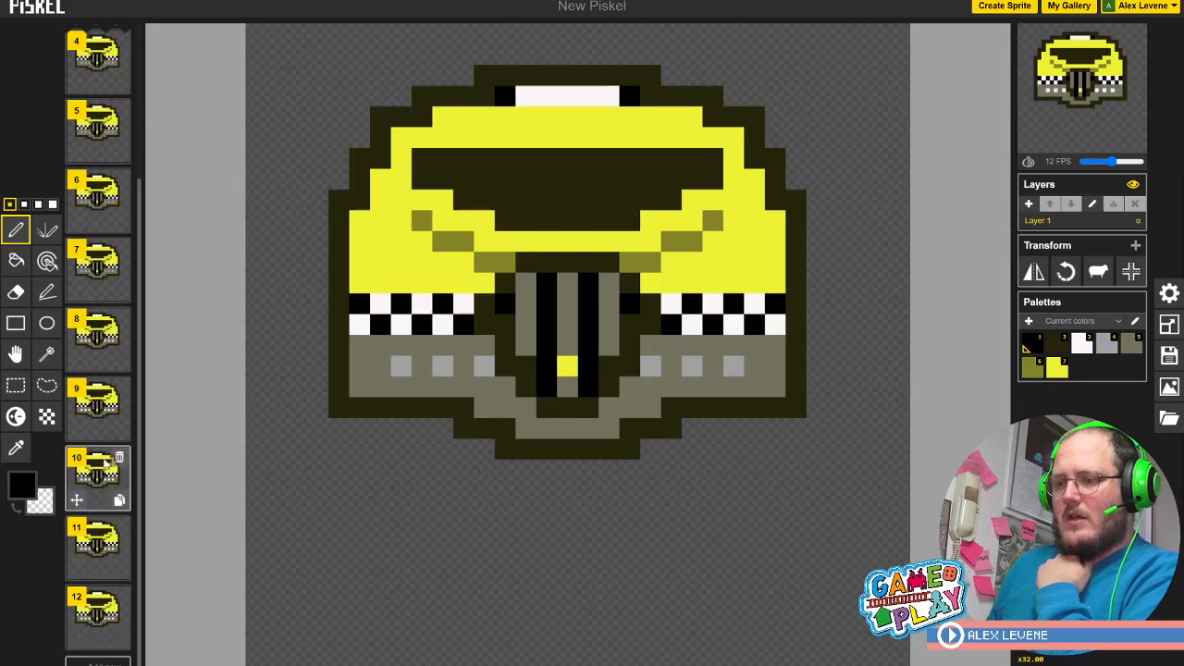
scroll("up", 3)
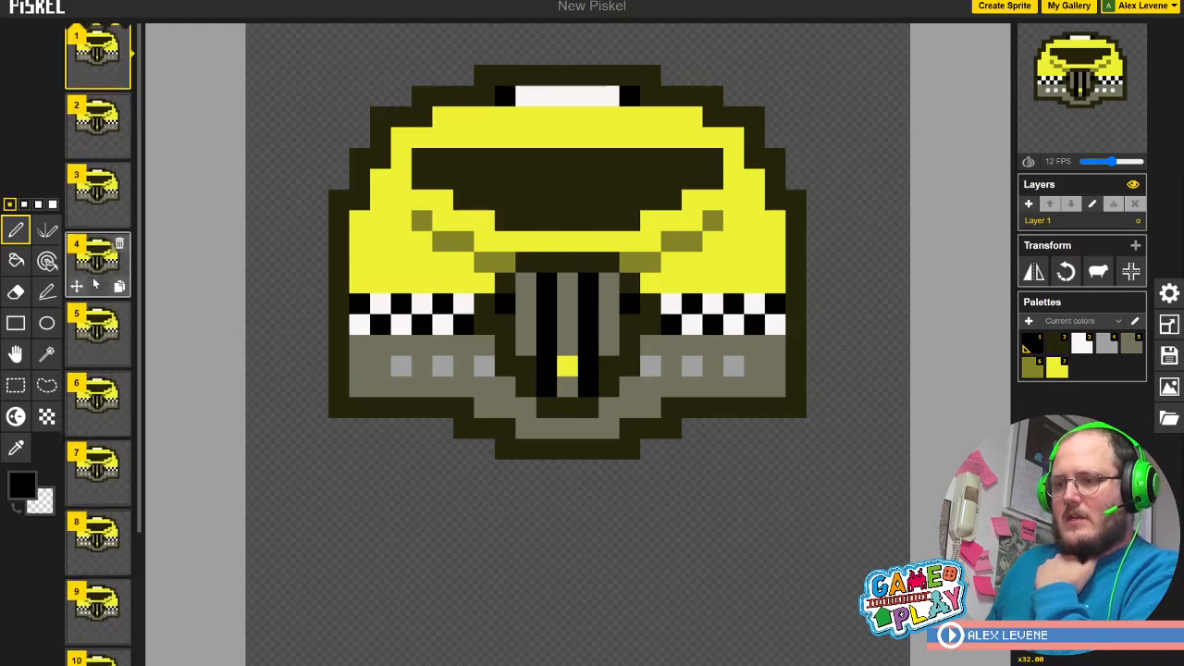
mouse_move(99, 472)
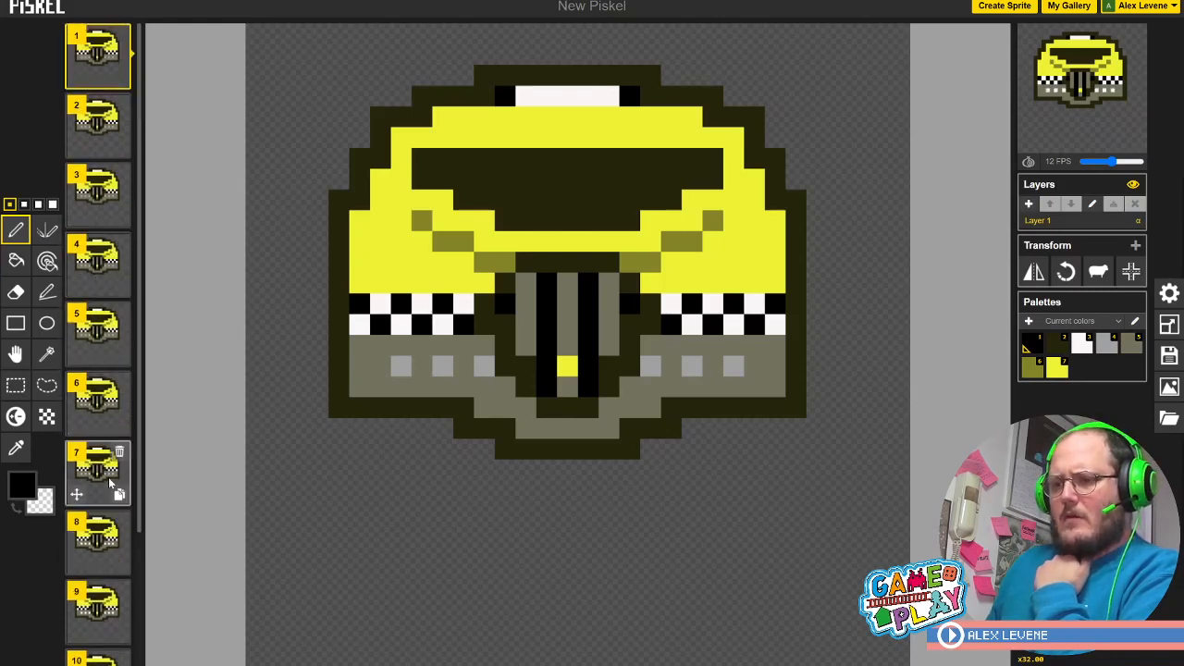
left_click(96, 58)
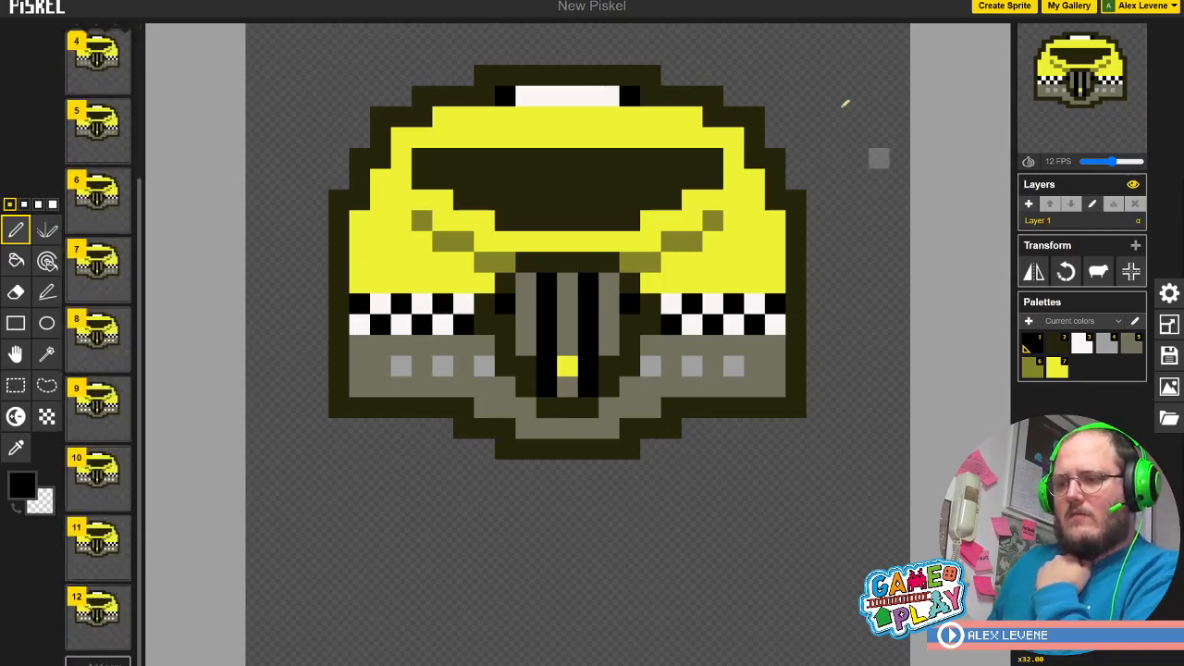
mouse_move(985, 118)
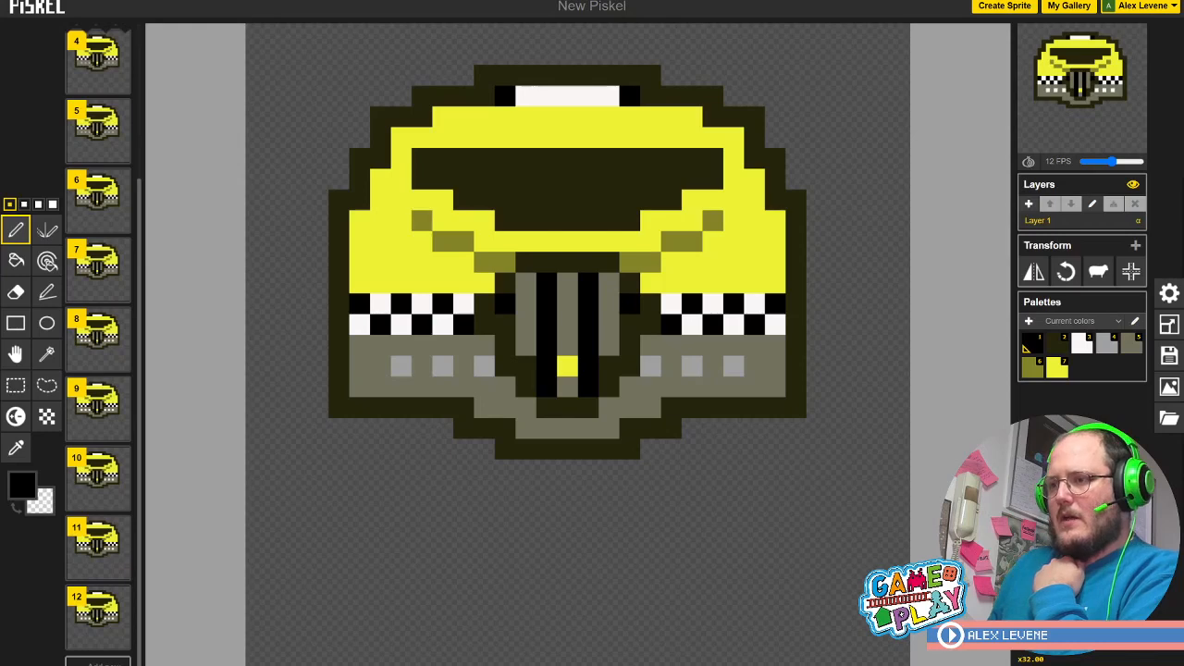
Leave the editor for My Gallery to see the four saved vehicle sprites
left_click(1068, 7)
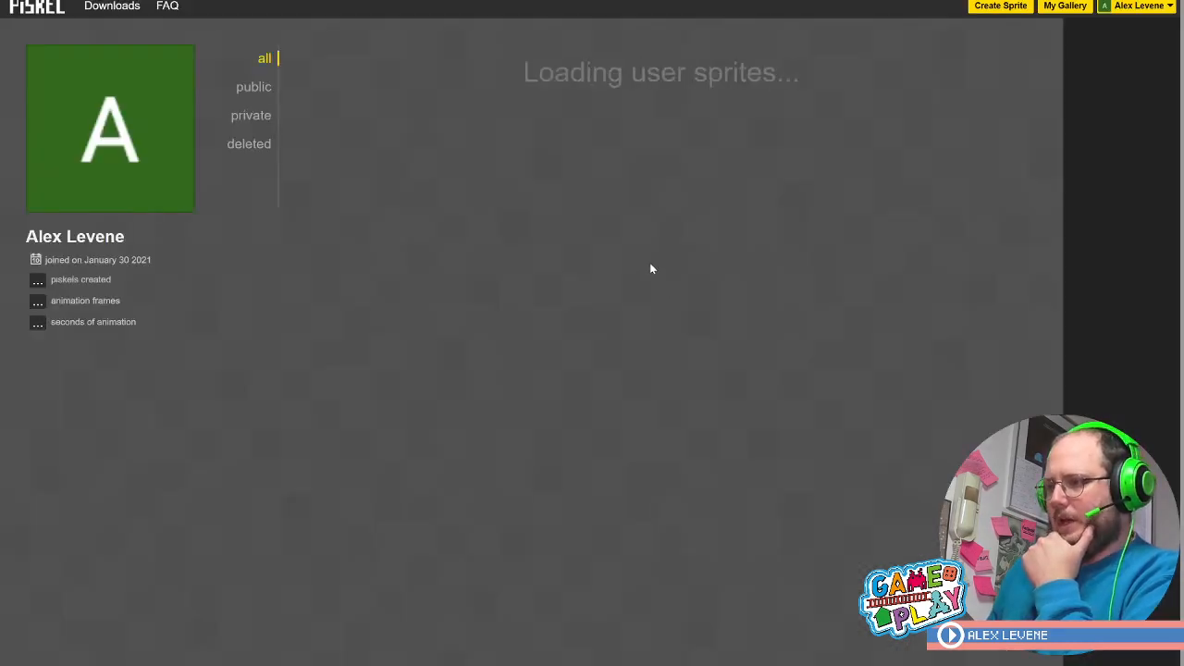
mouse_move(712, 227)
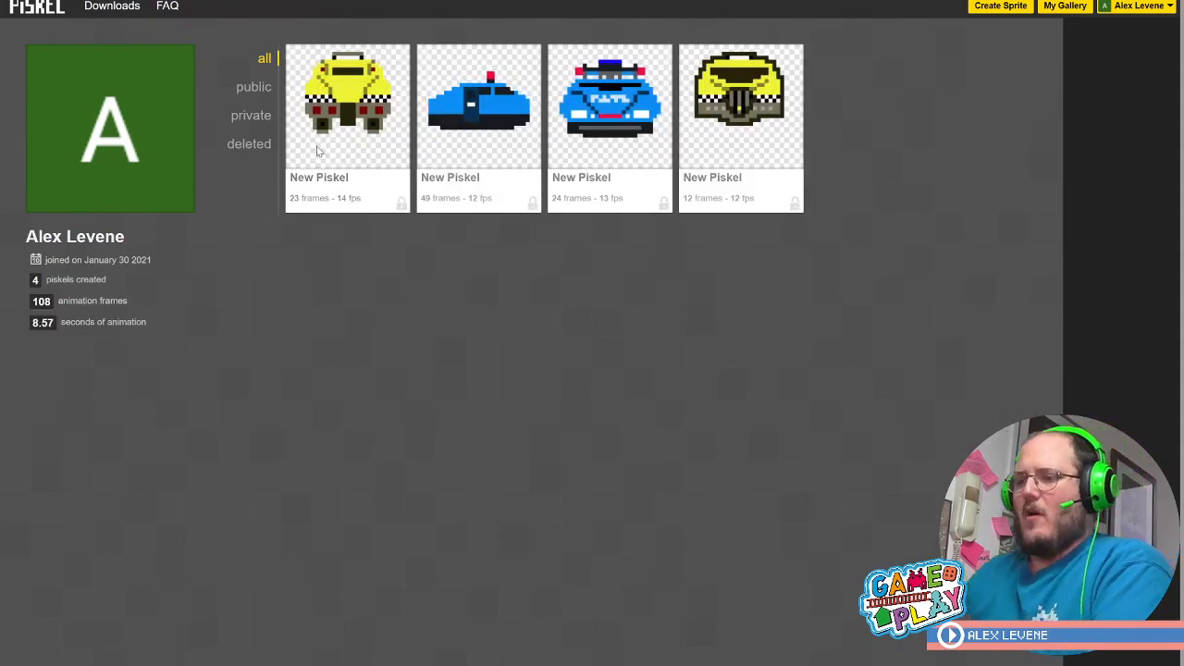
mouse_move(318, 157)
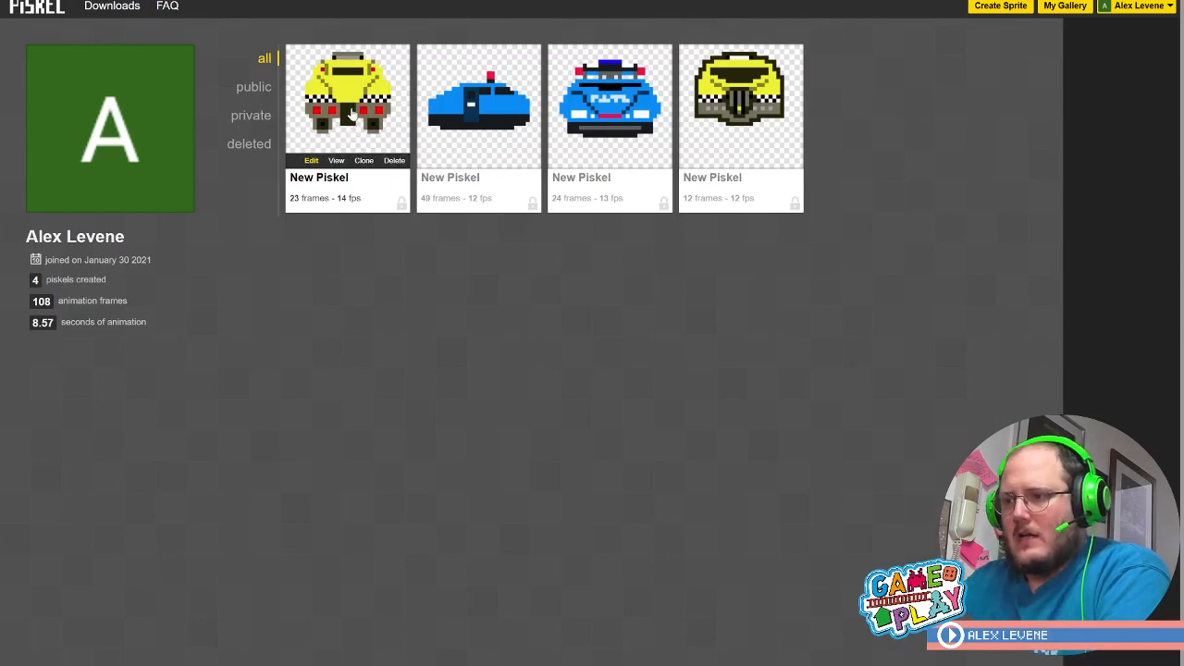
mouse_move(387, 114)
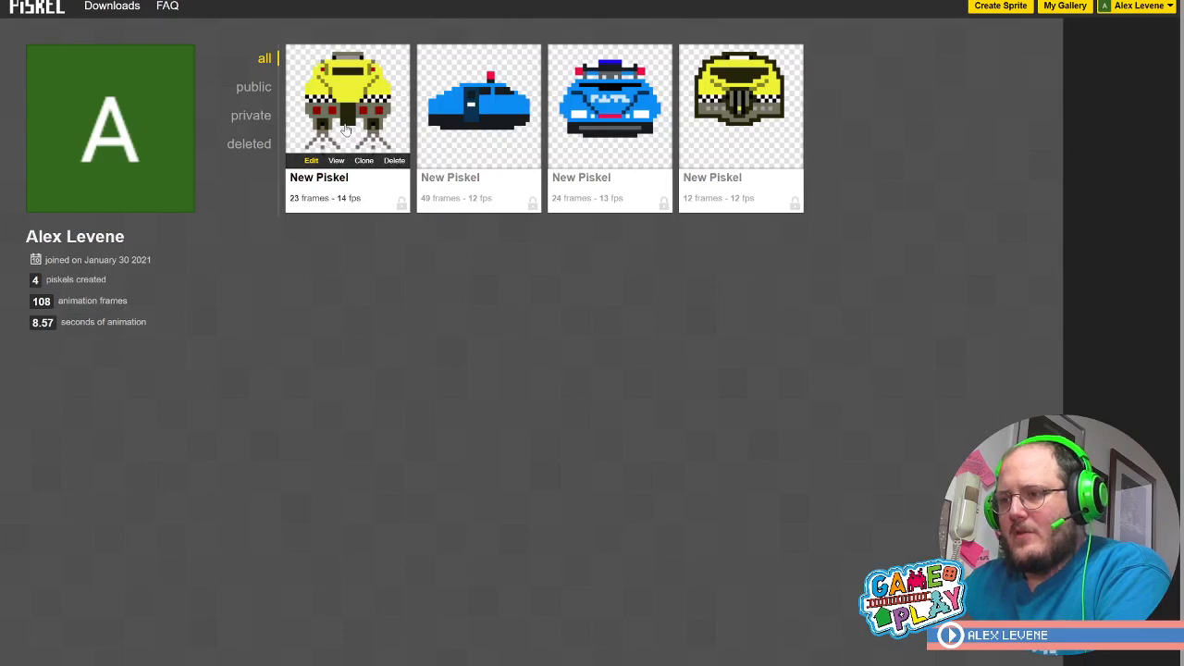
mouse_move(359, 87)
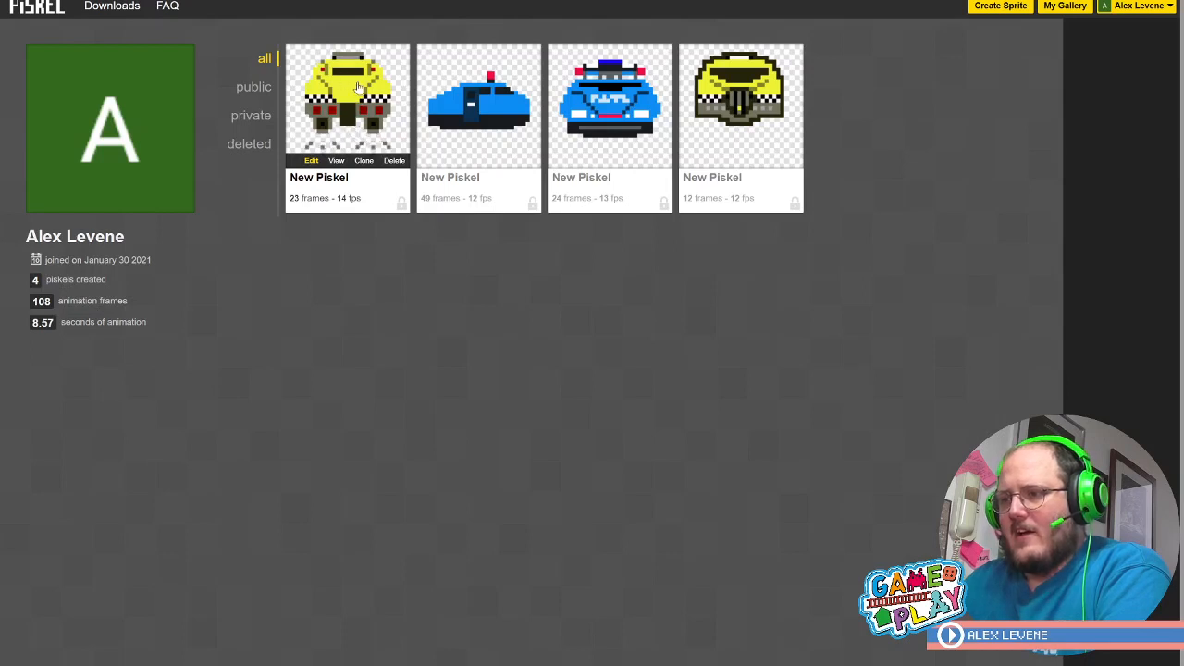
mouse_move(359, 157)
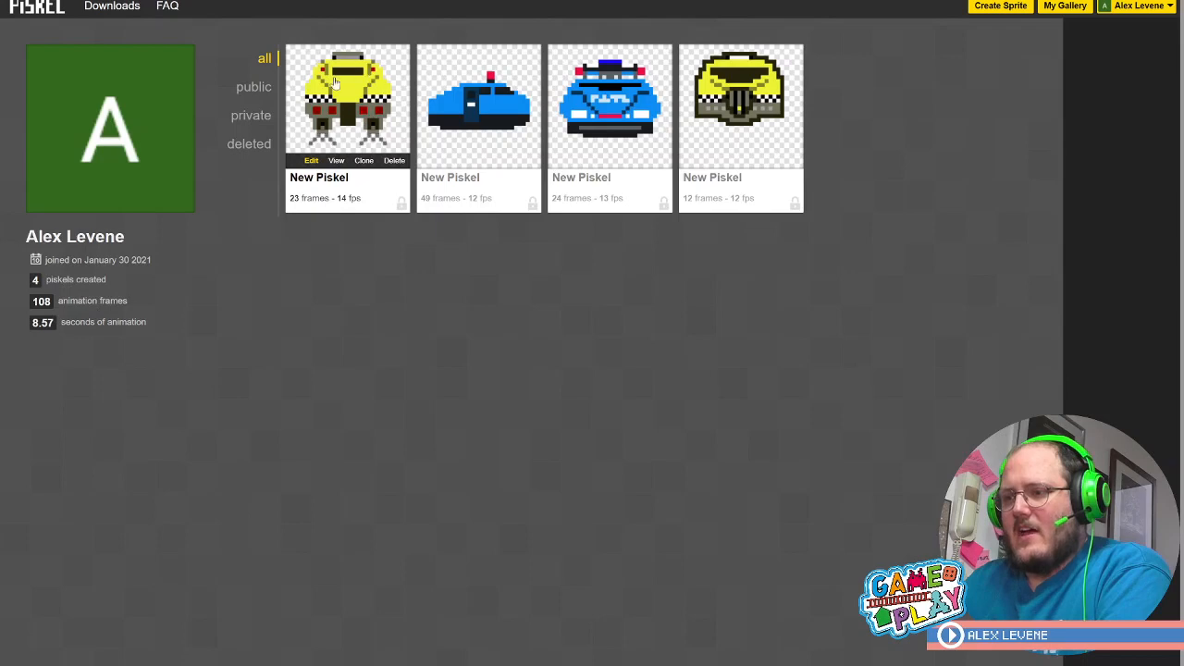
mouse_move(349, 89)
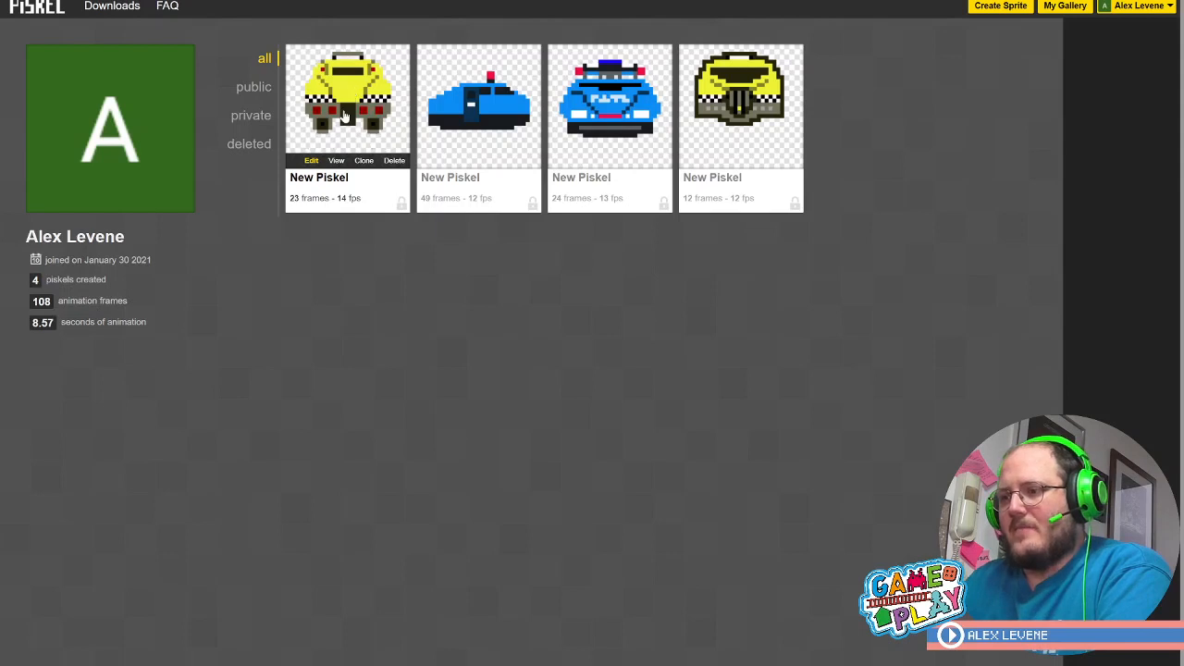
mouse_move(399, 200)
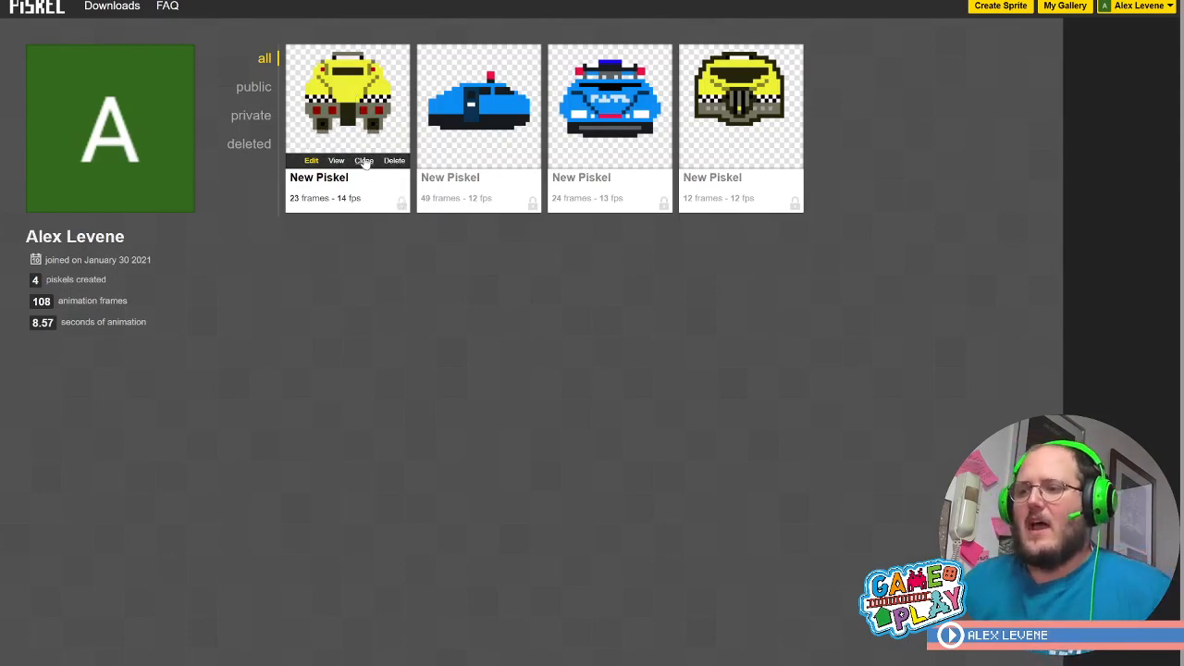
mouse_move(323, 205)
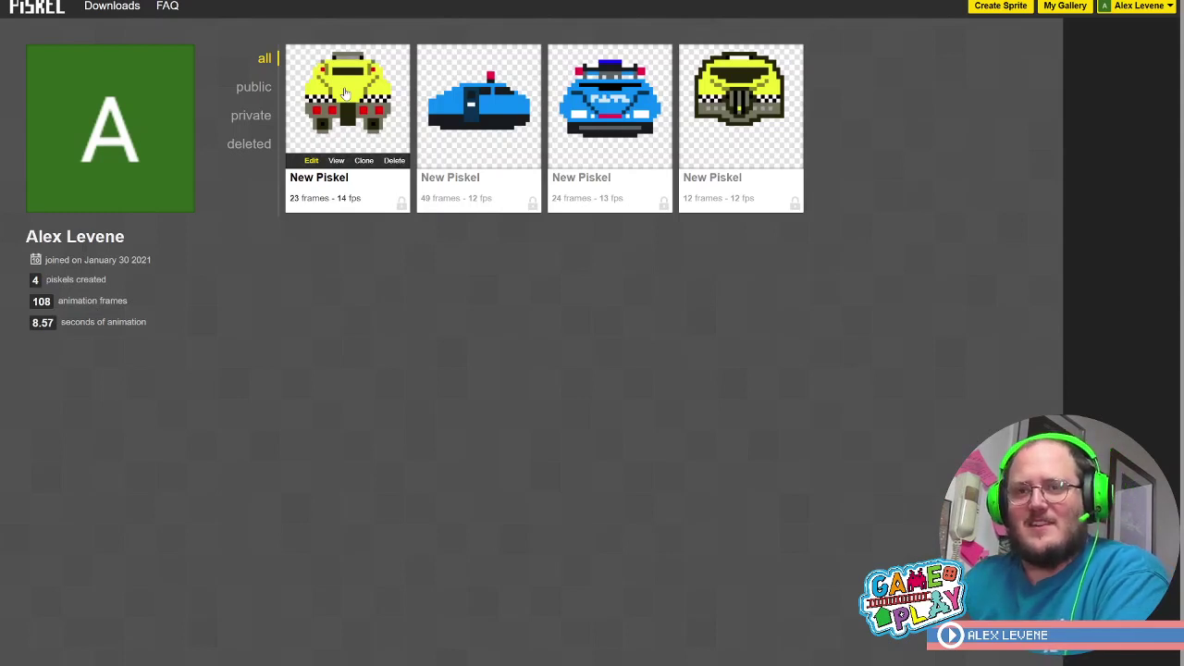
mouse_move(350, 89)
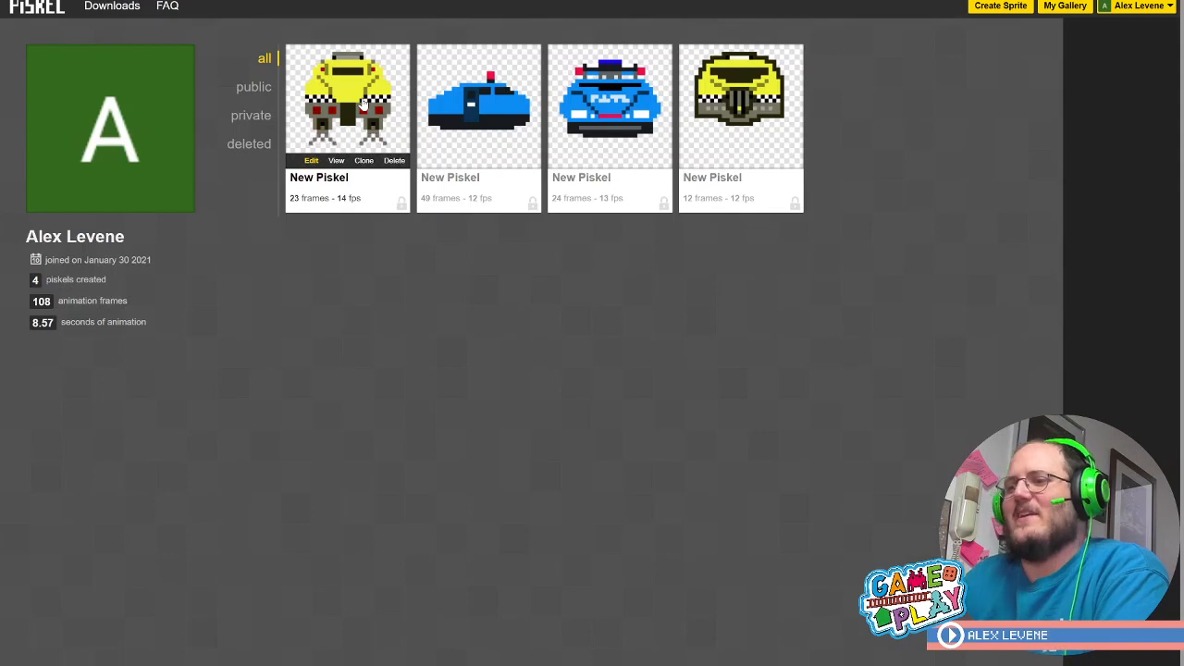
mouse_move(394, 401)
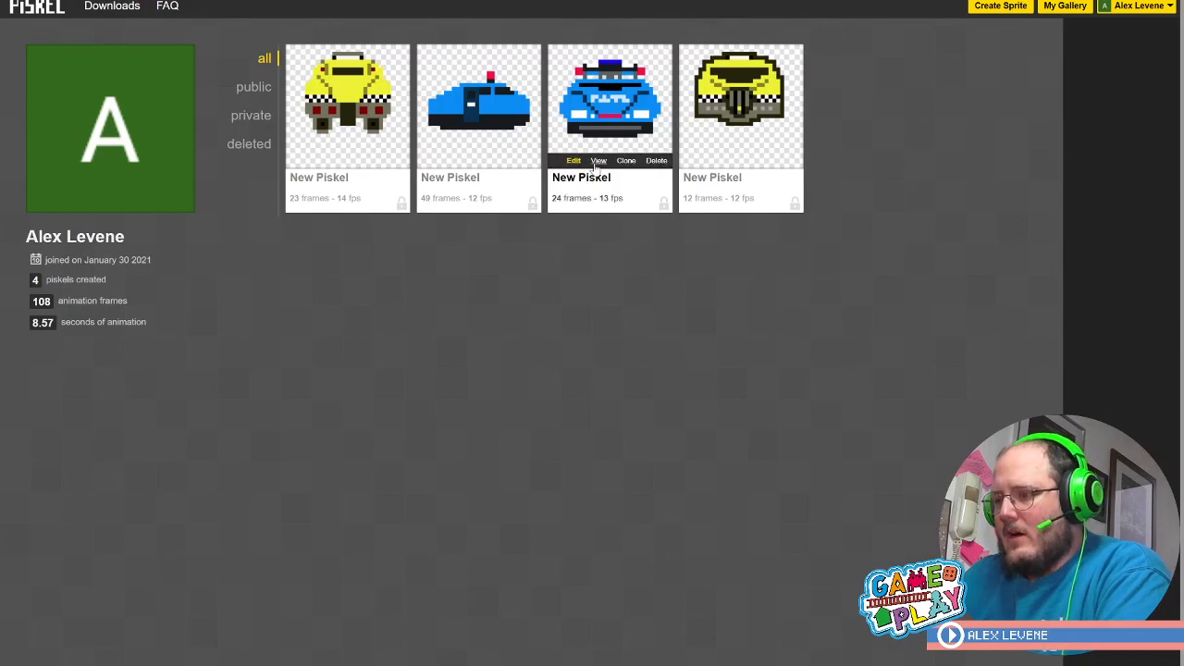
mouse_move(651, 333)
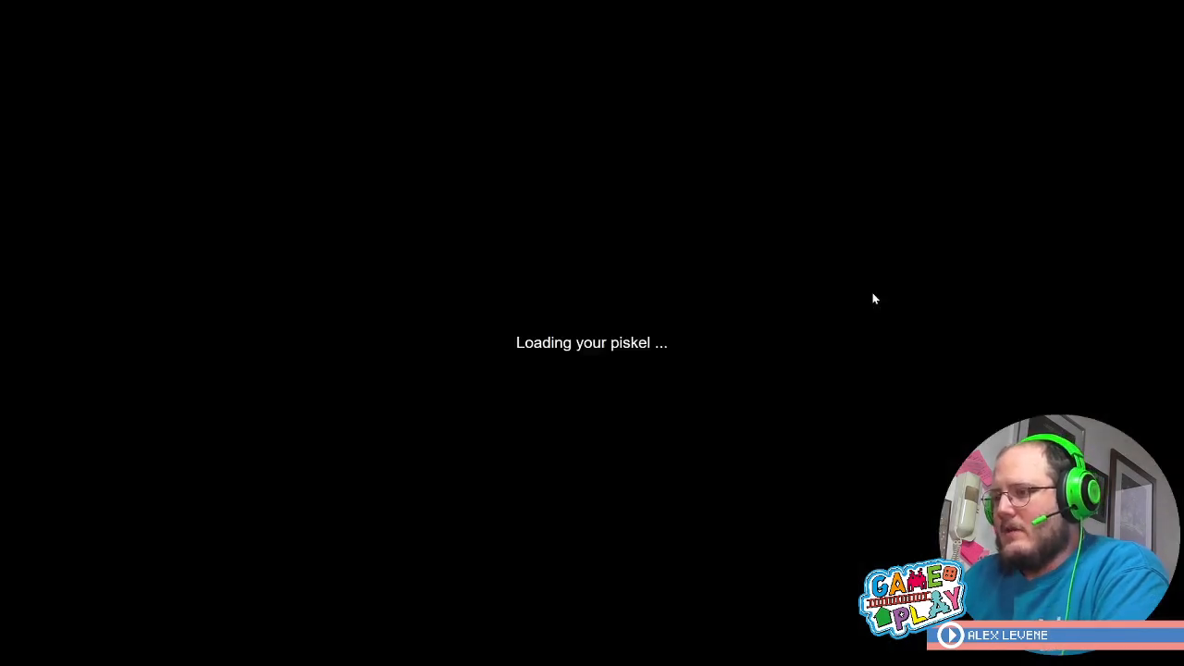
mouse_move(861, 322)
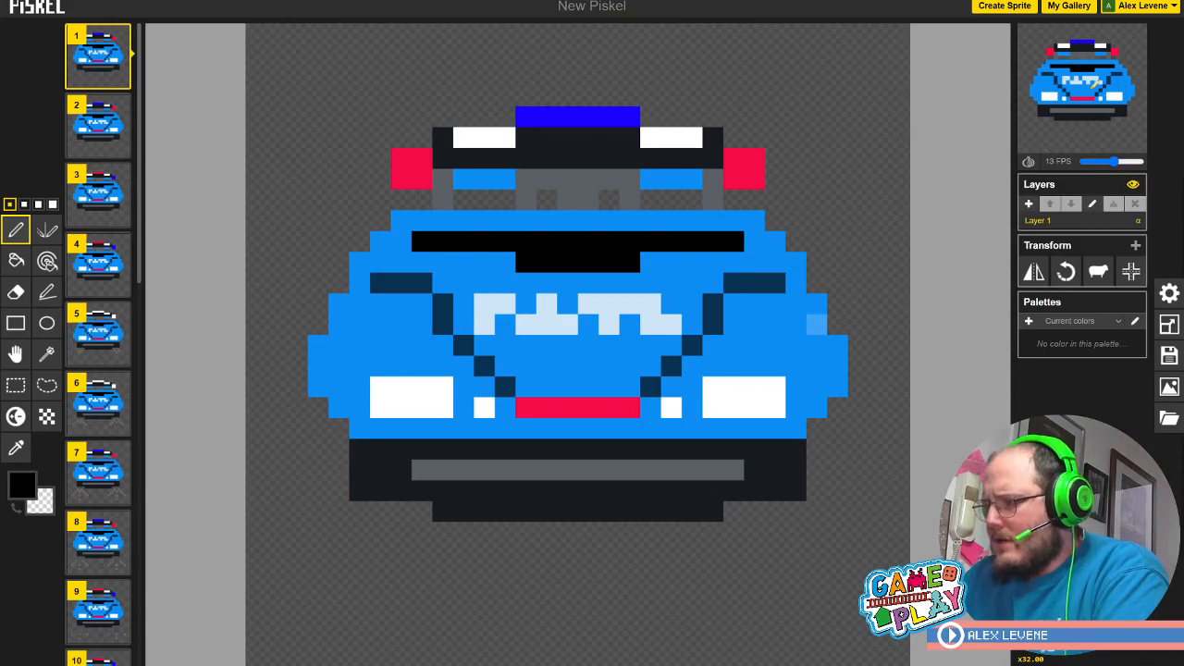
mouse_move(1110, 37)
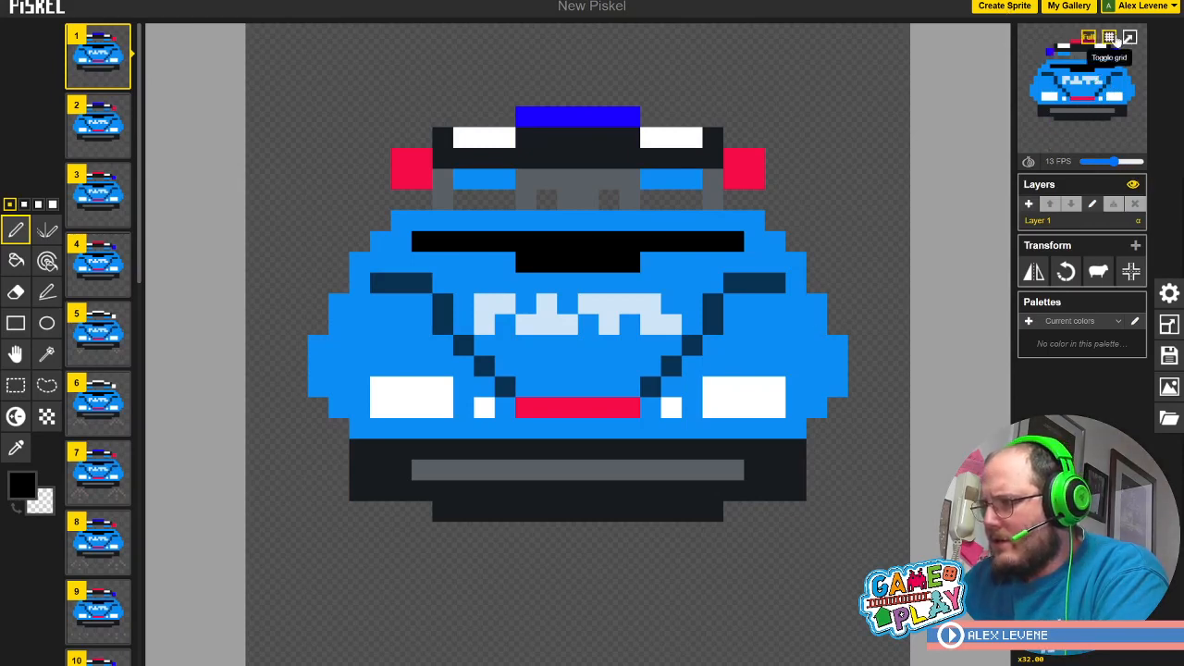
mouse_move(1128, 37)
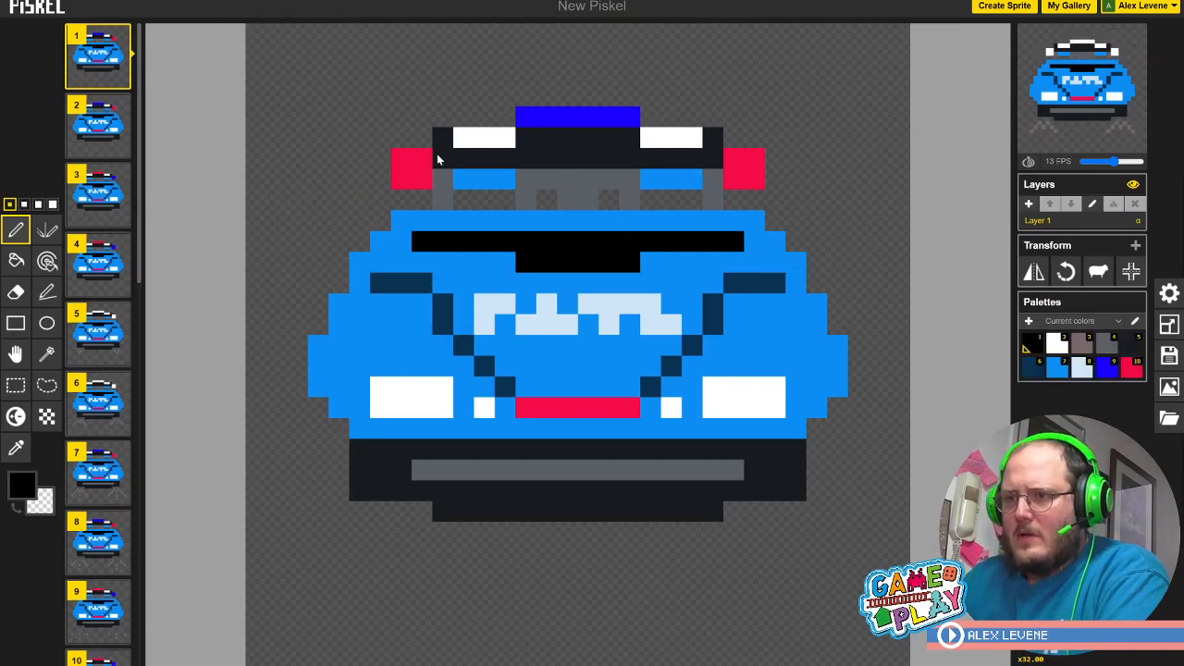
mouse_move(313, 56)
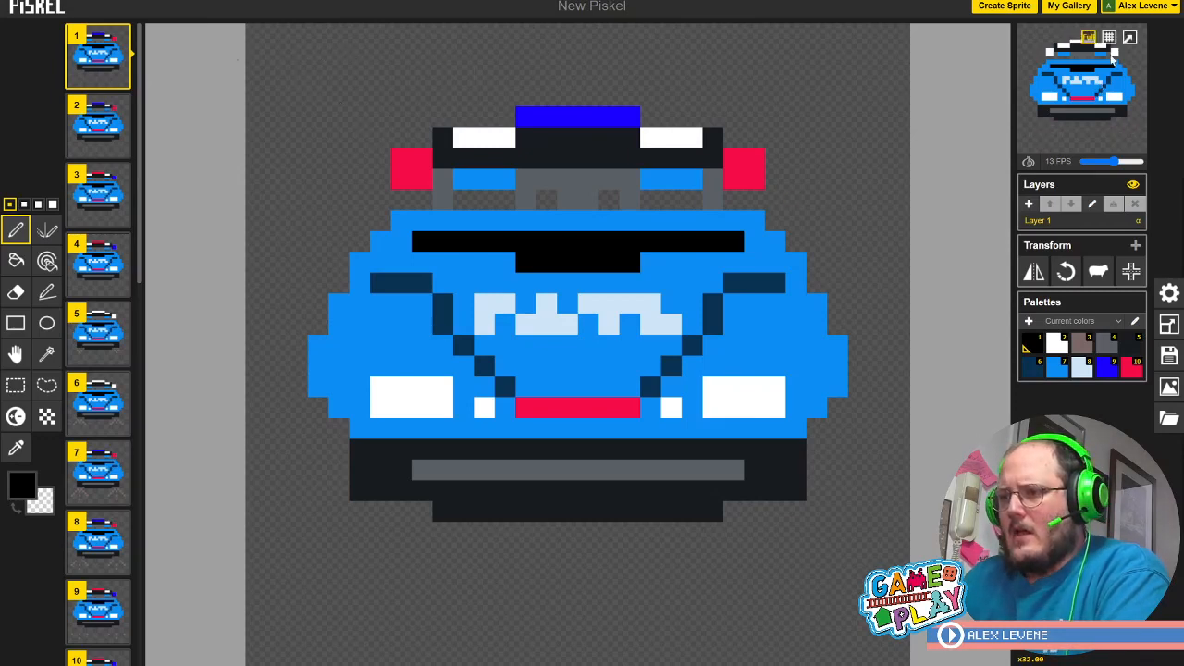
mouse_move(1088, 37)
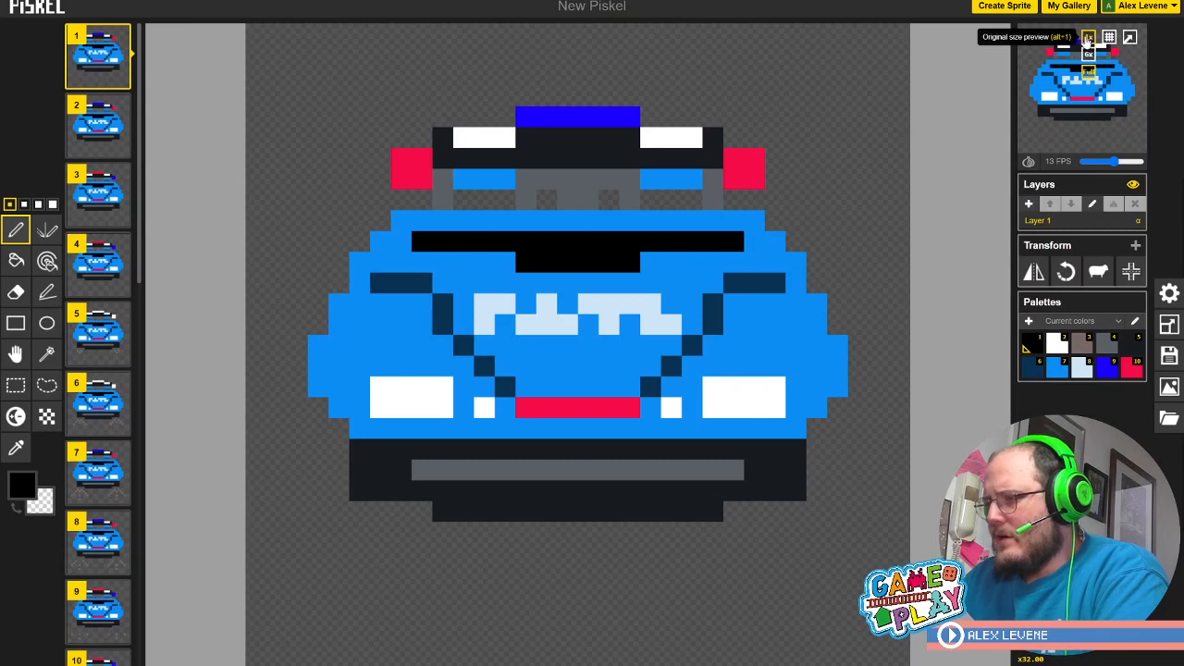
mouse_move(1088, 56)
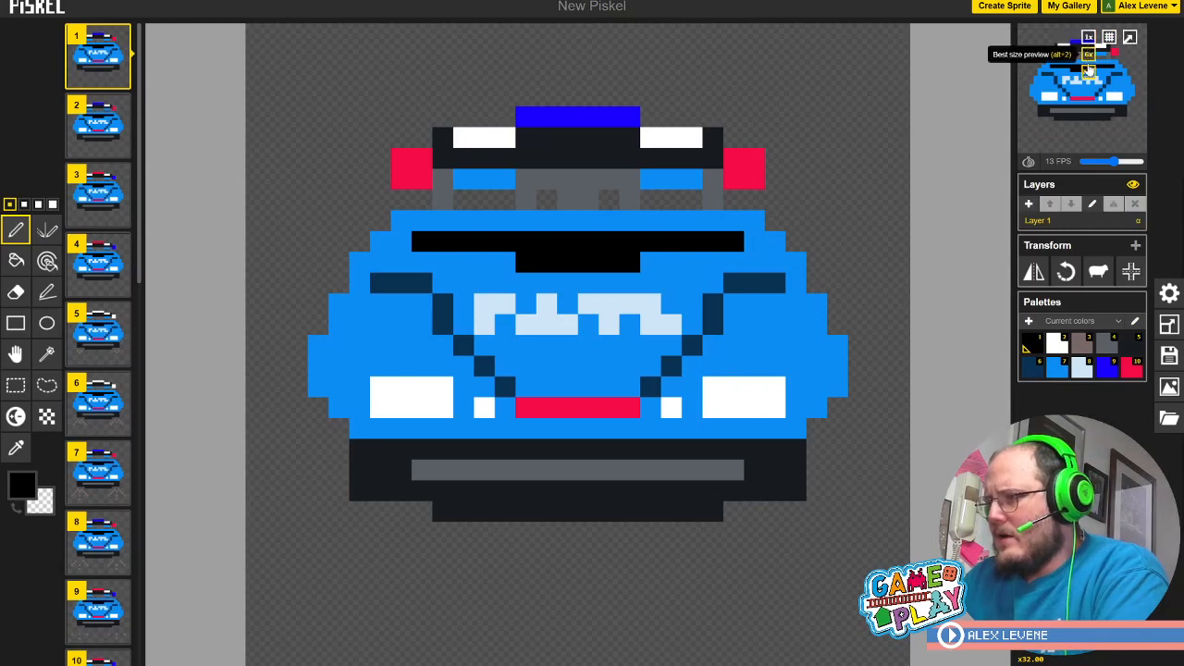
mouse_move(1088, 53)
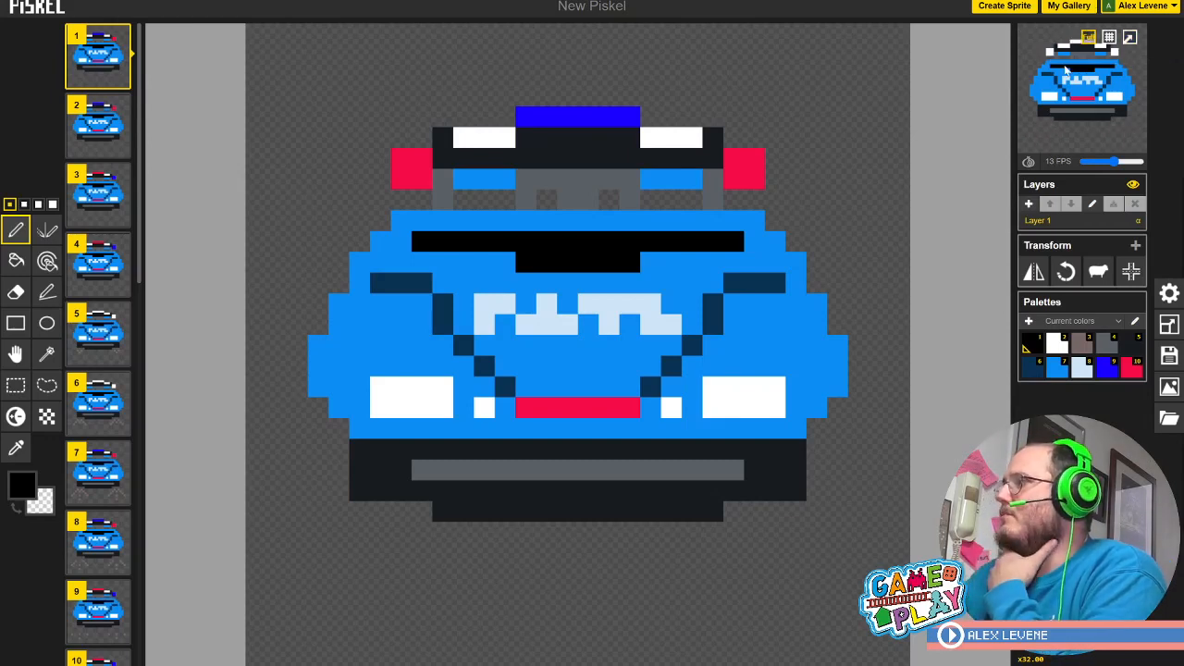
mouse_move(1062, 45)
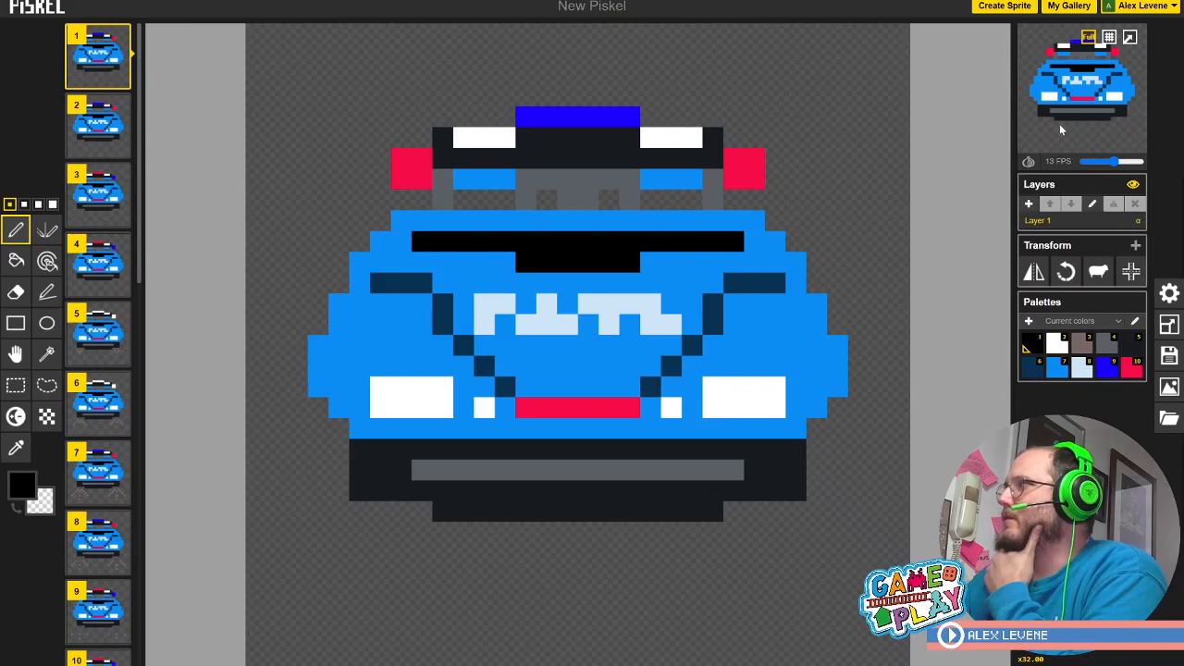
mouse_move(1033, 152)
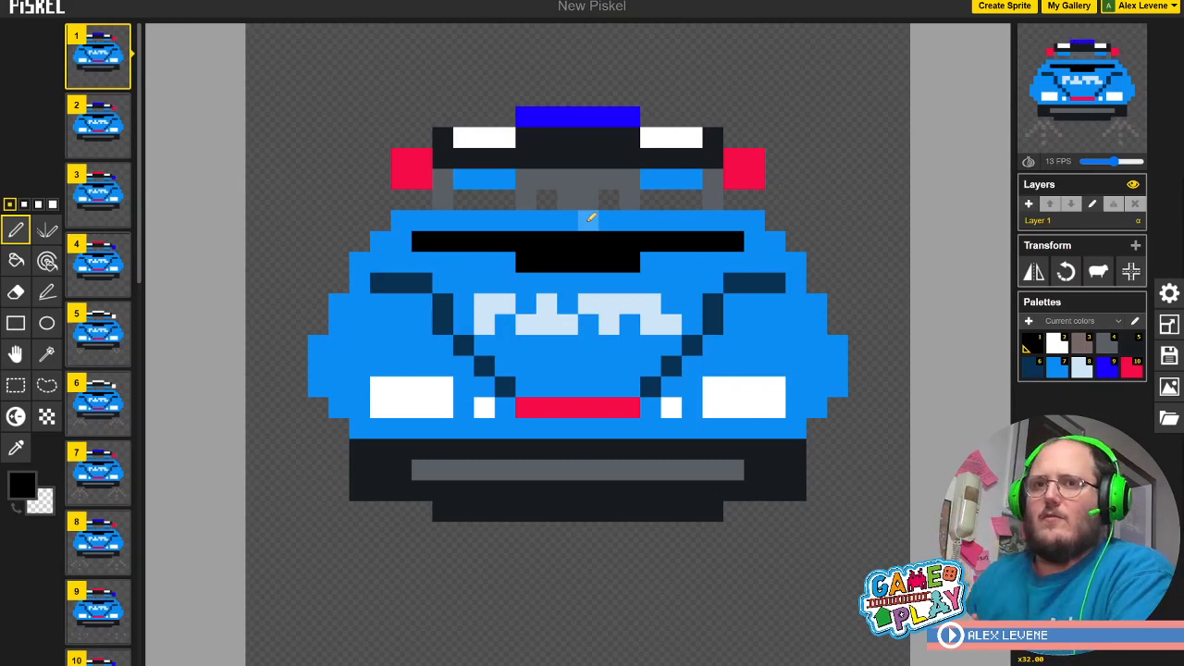
mouse_move(851, 155)
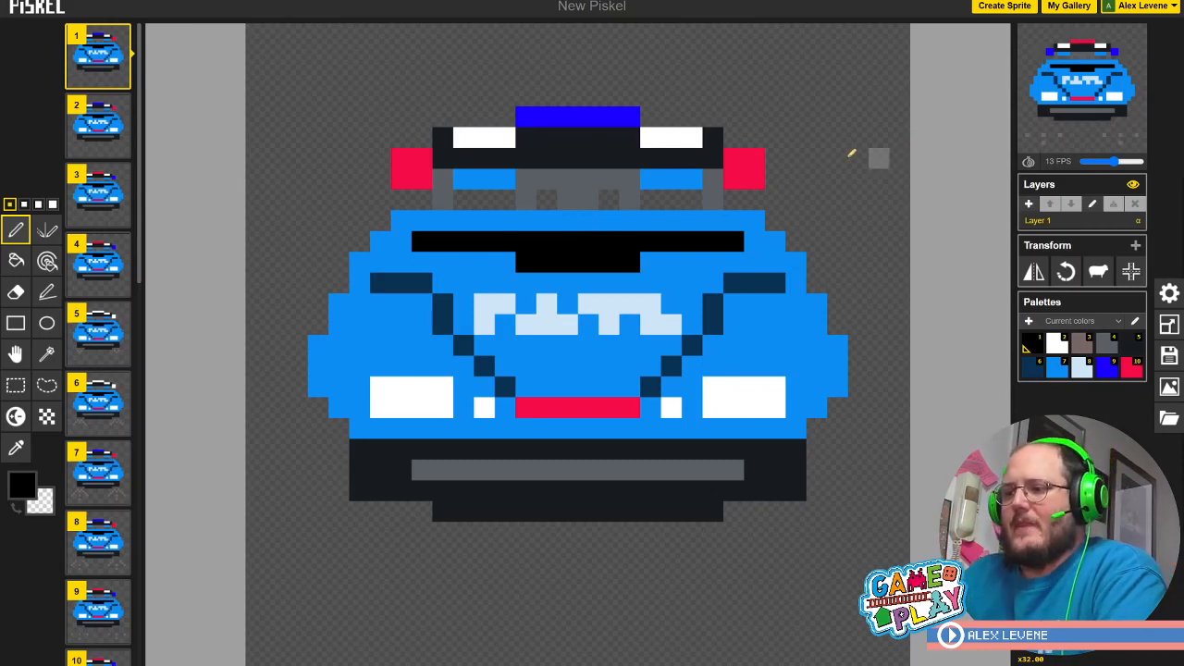
mouse_move(368, 74)
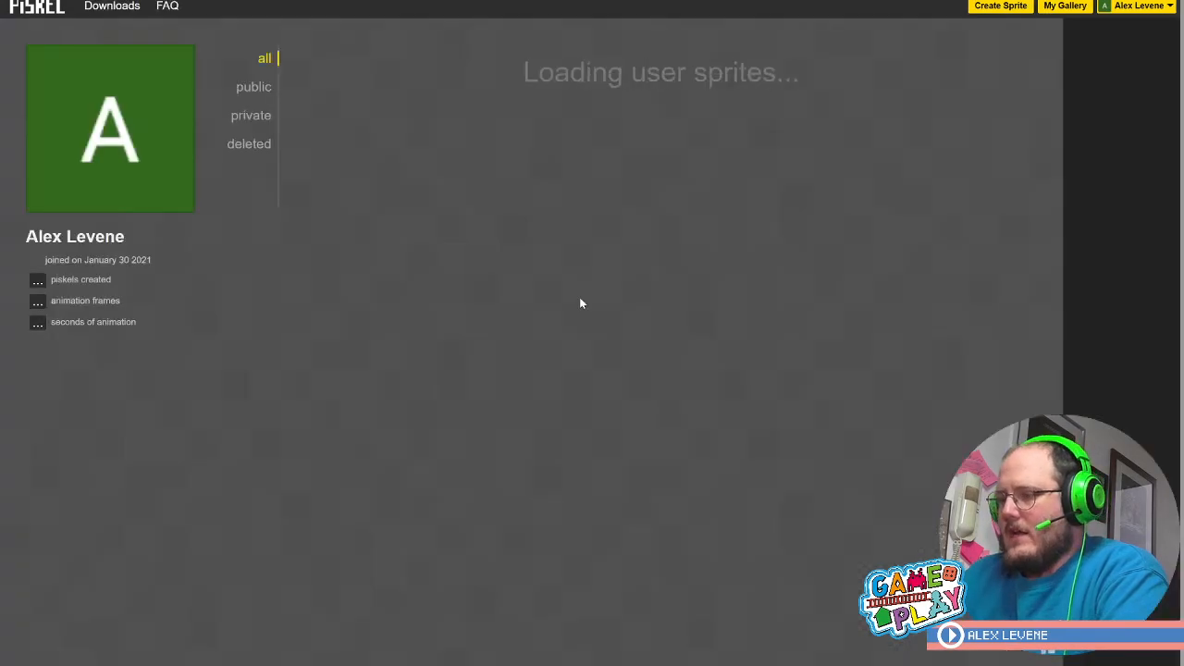
mouse_move(507, 285)
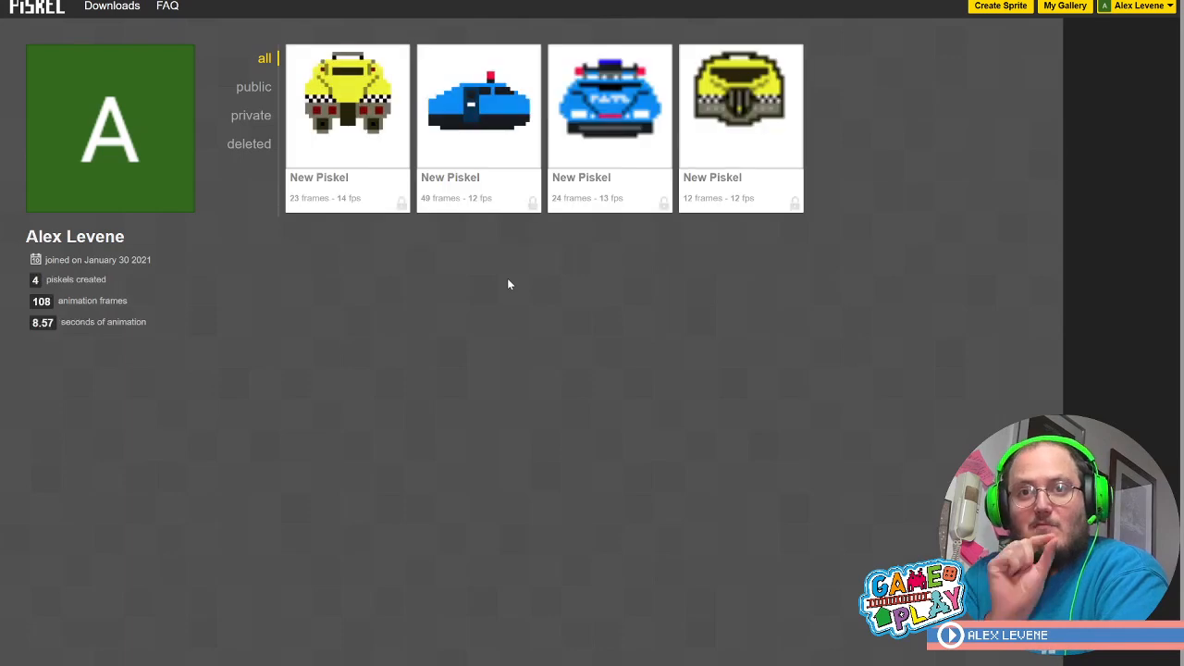
mouse_move(611, 115)
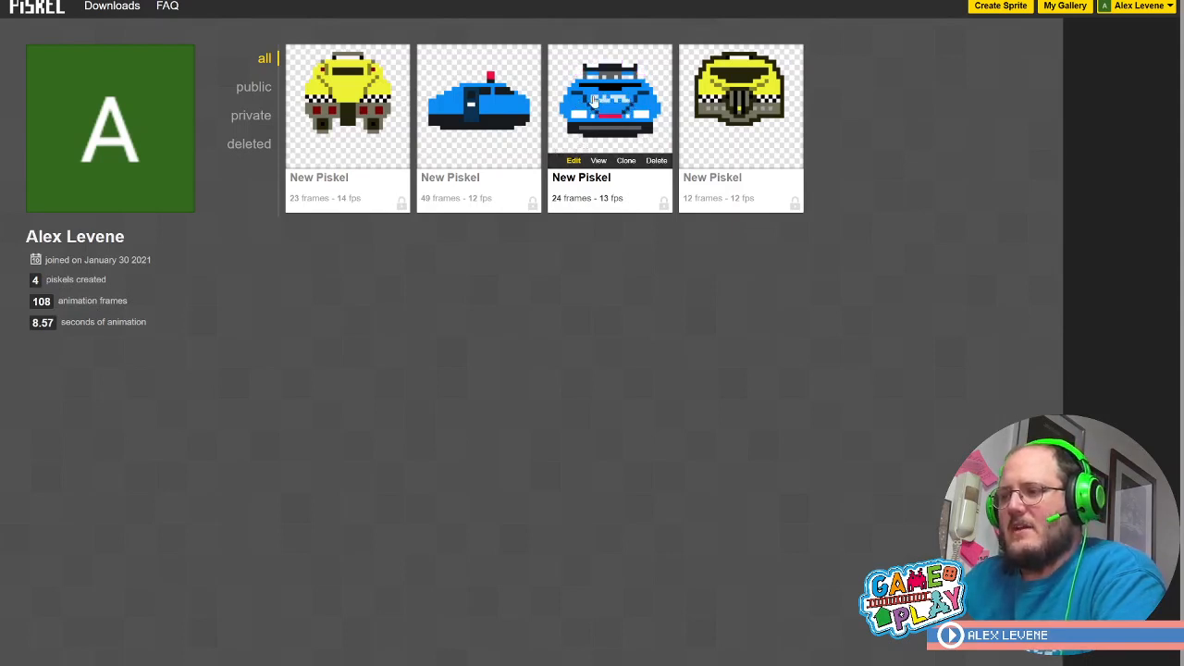
mouse_move(683, 252)
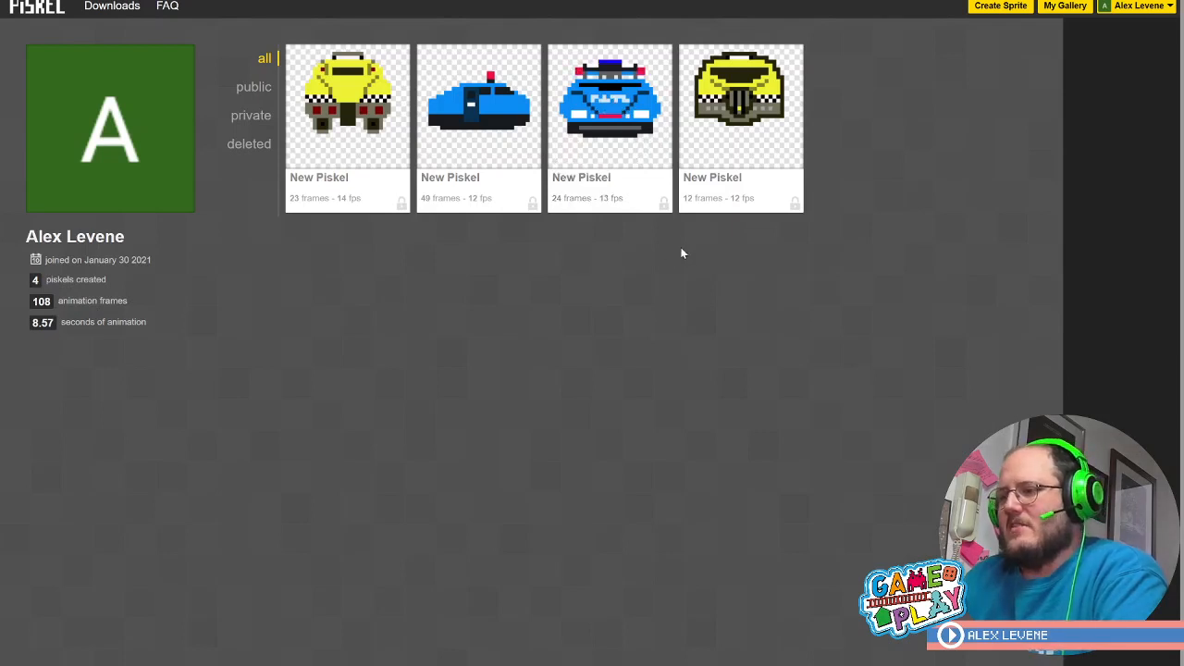
mouse_move(609, 111)
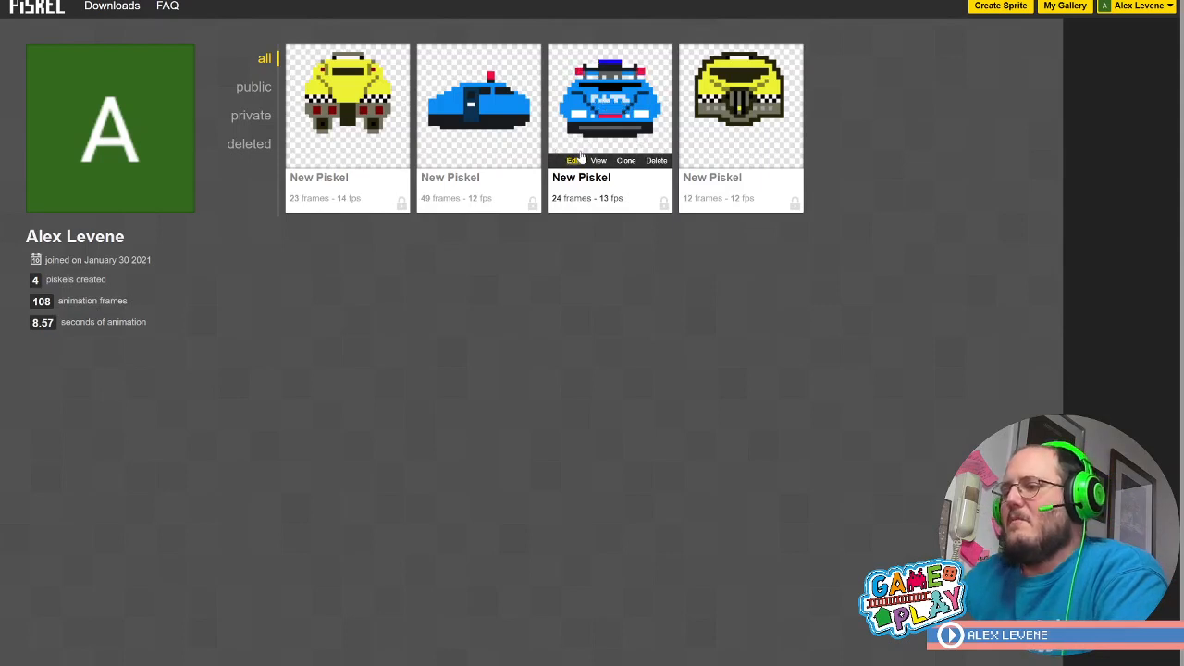
mouse_move(454, 230)
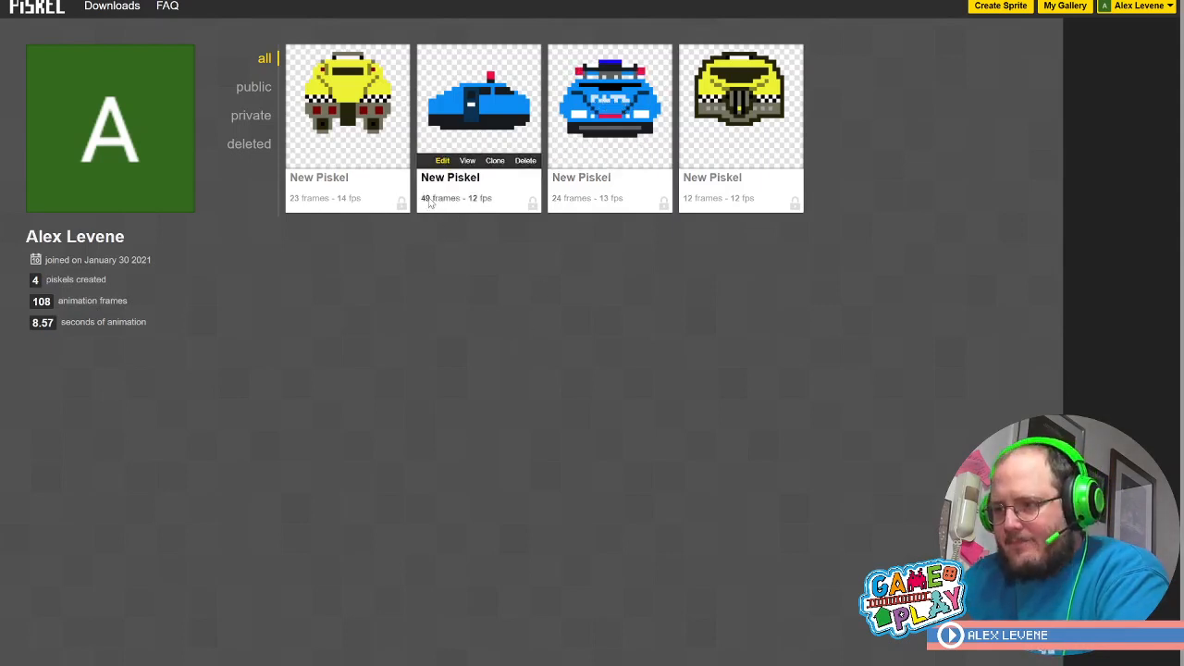
mouse_move(470, 211)
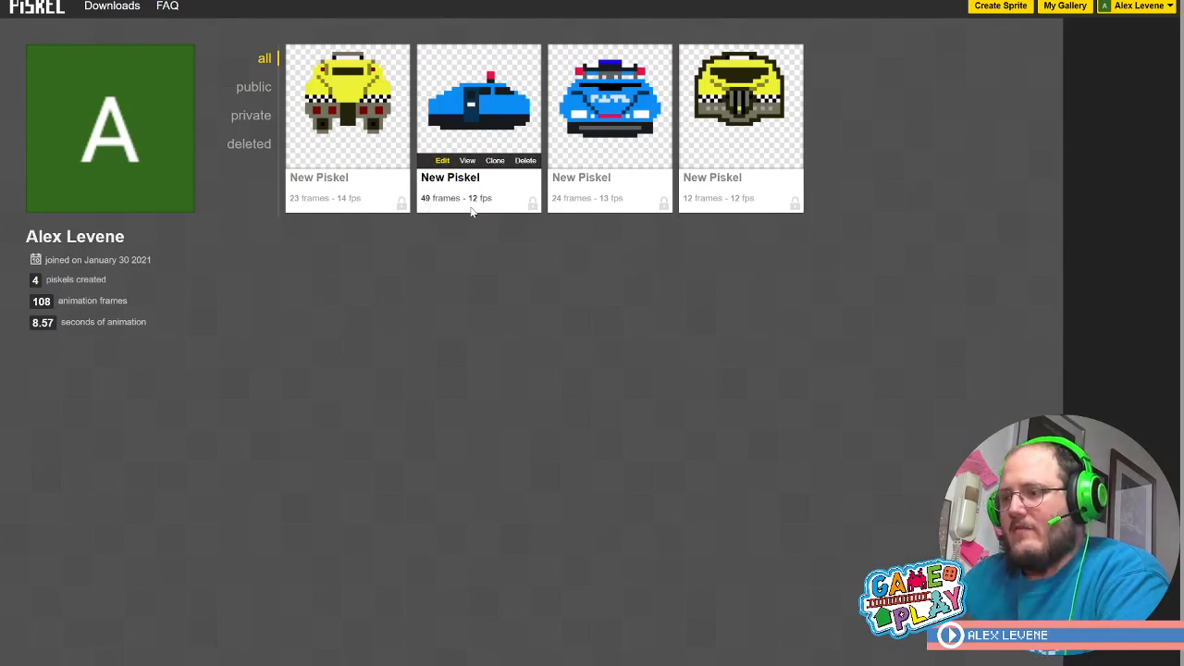
mouse_move(474, 211)
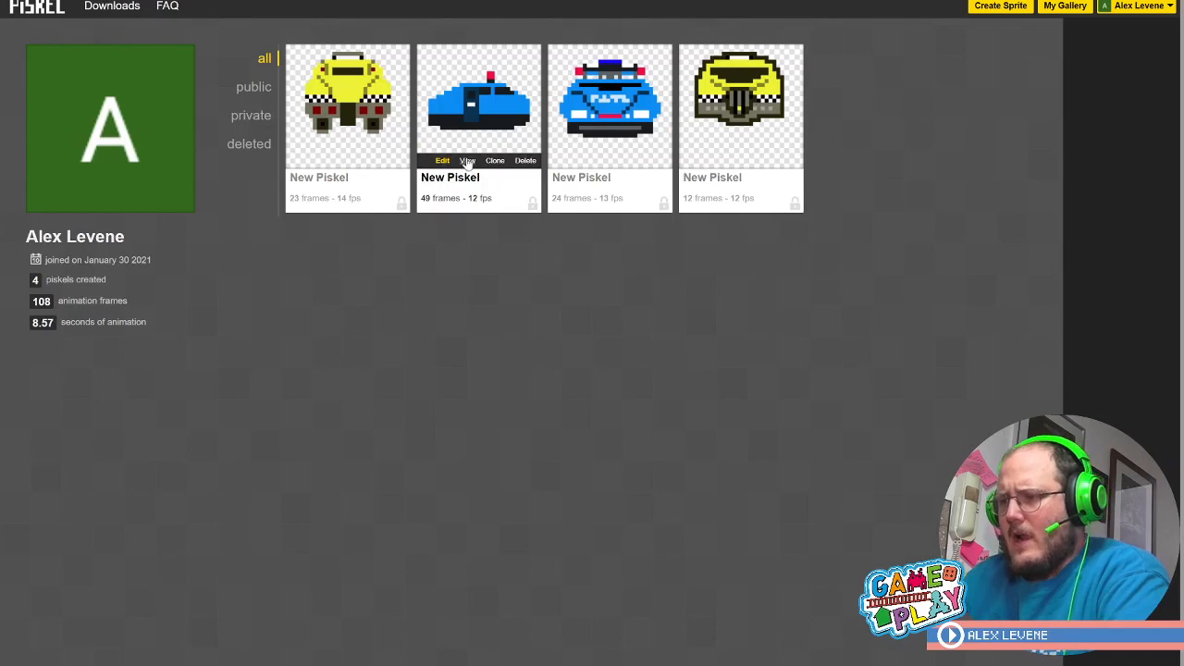
mouse_move(522, 255)
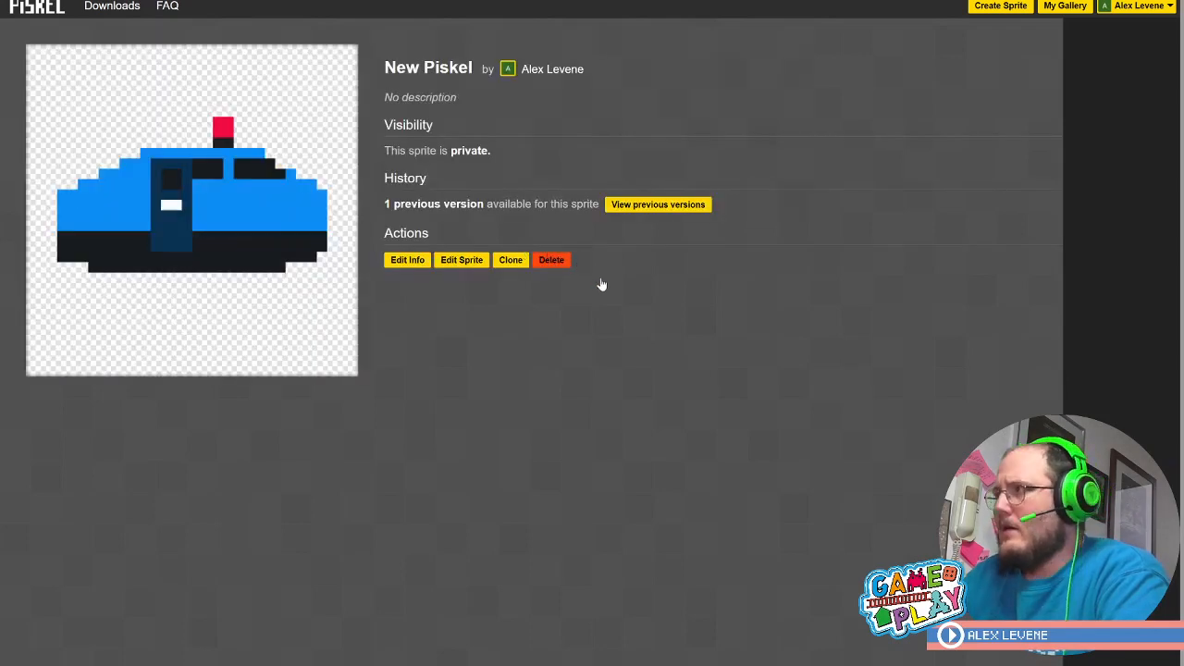
mouse_move(662, 405)
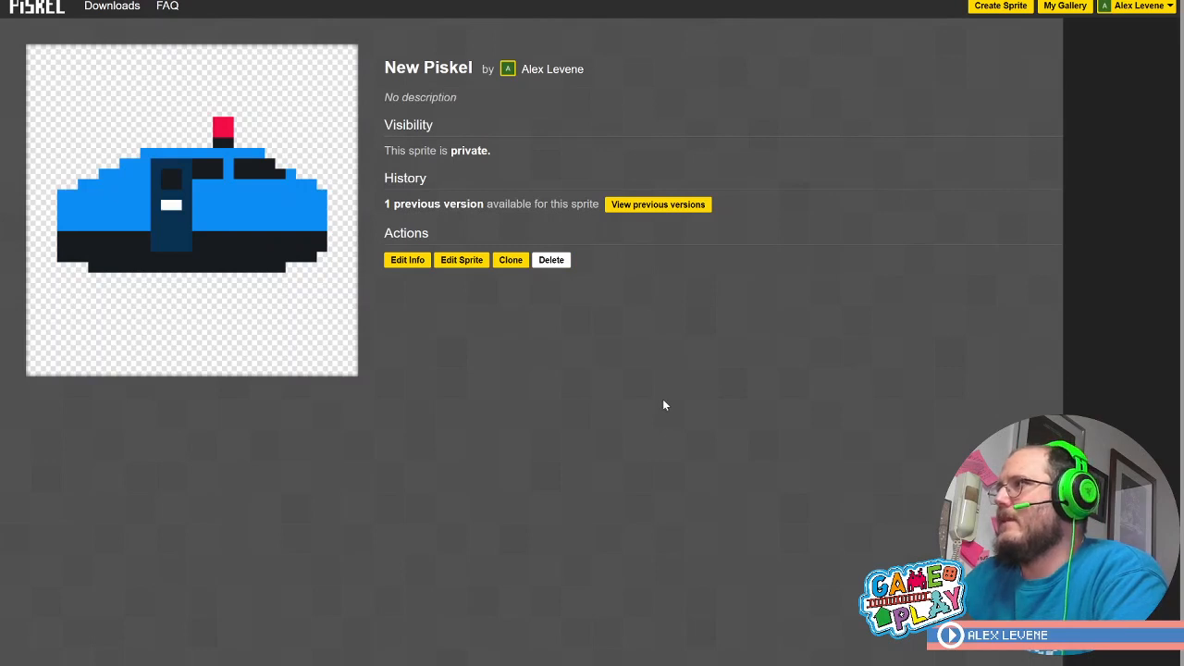
mouse_move(188, 257)
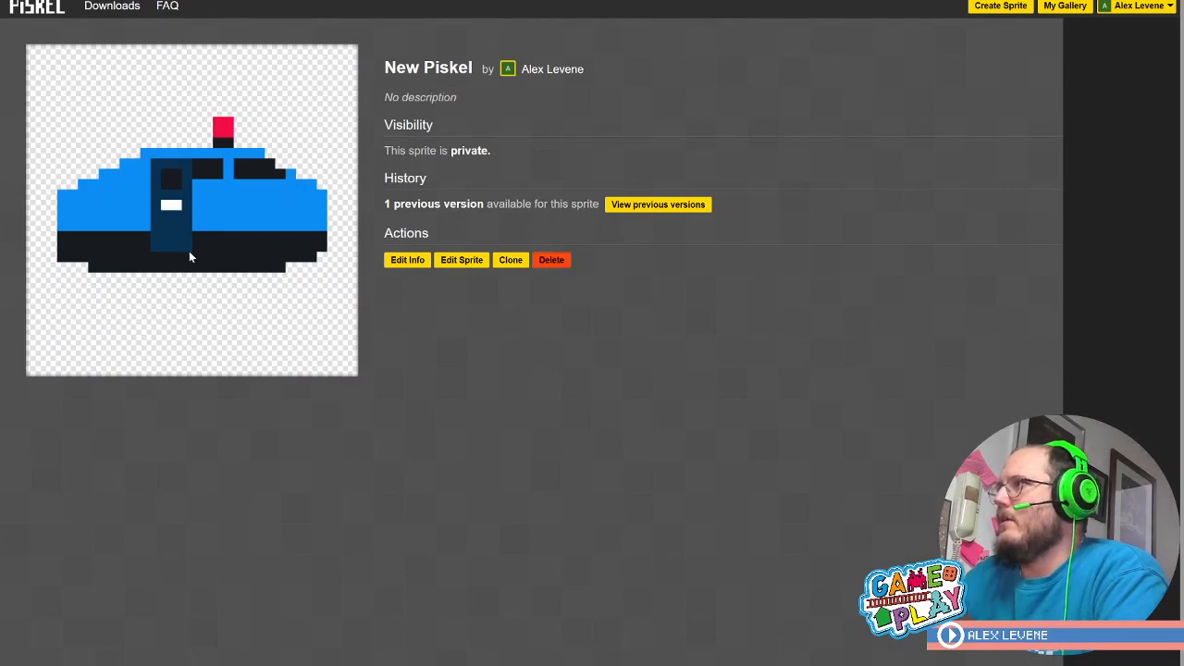
mouse_move(251, 237)
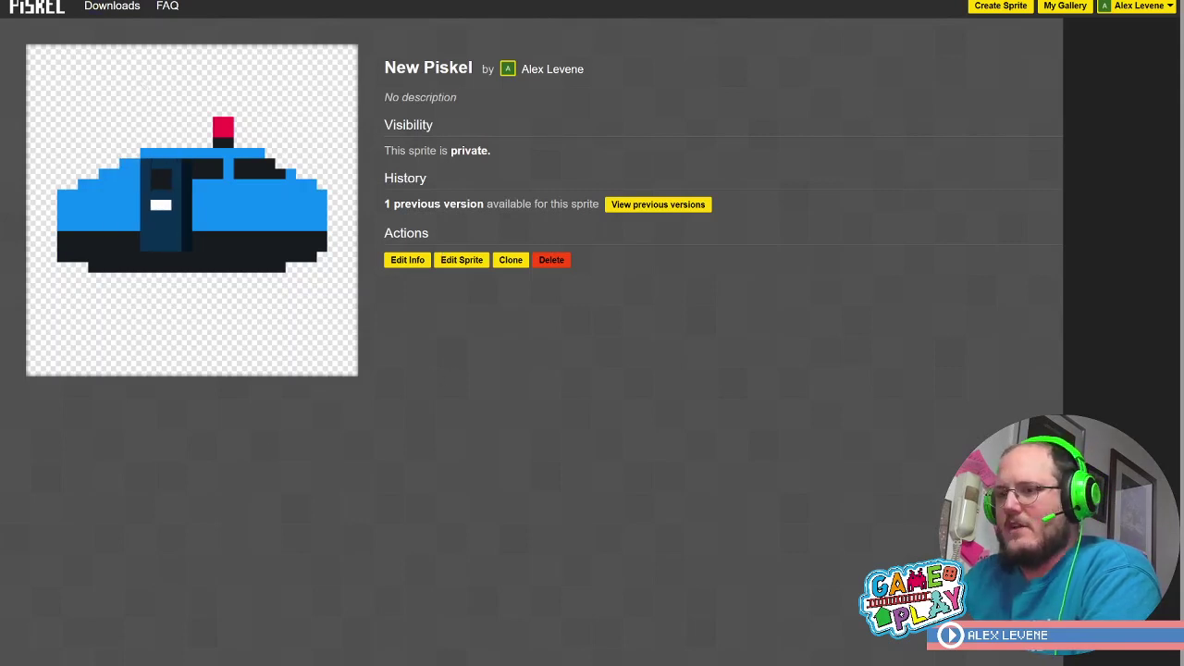
left_click(1064, 5)
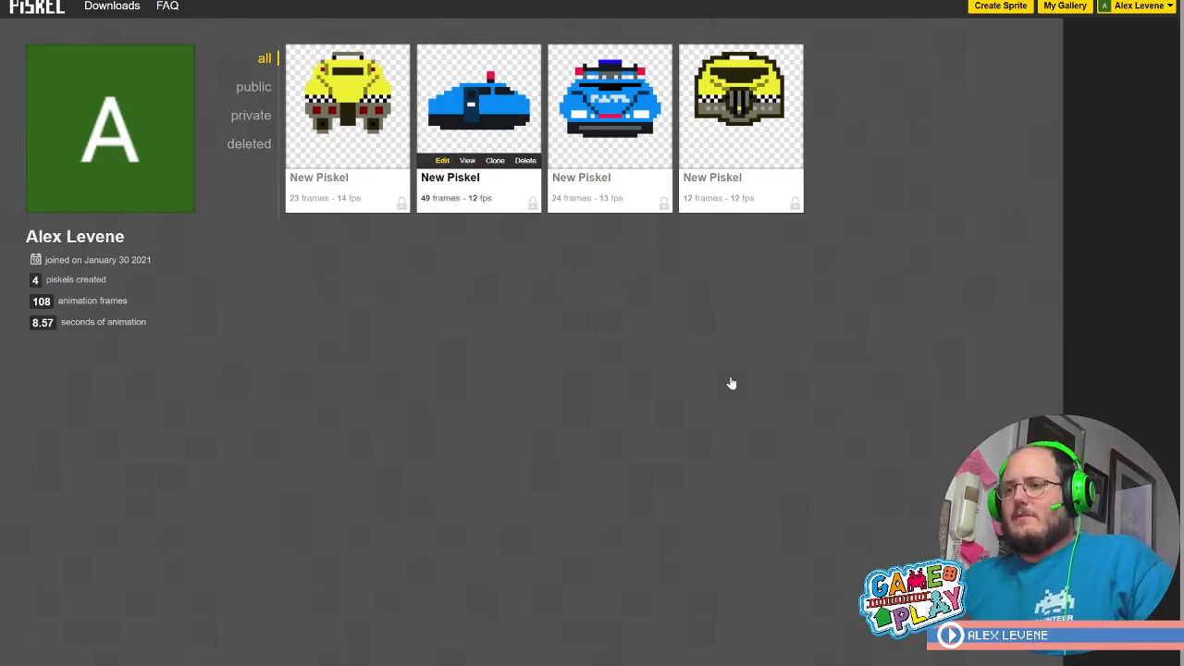
mouse_move(348, 102)
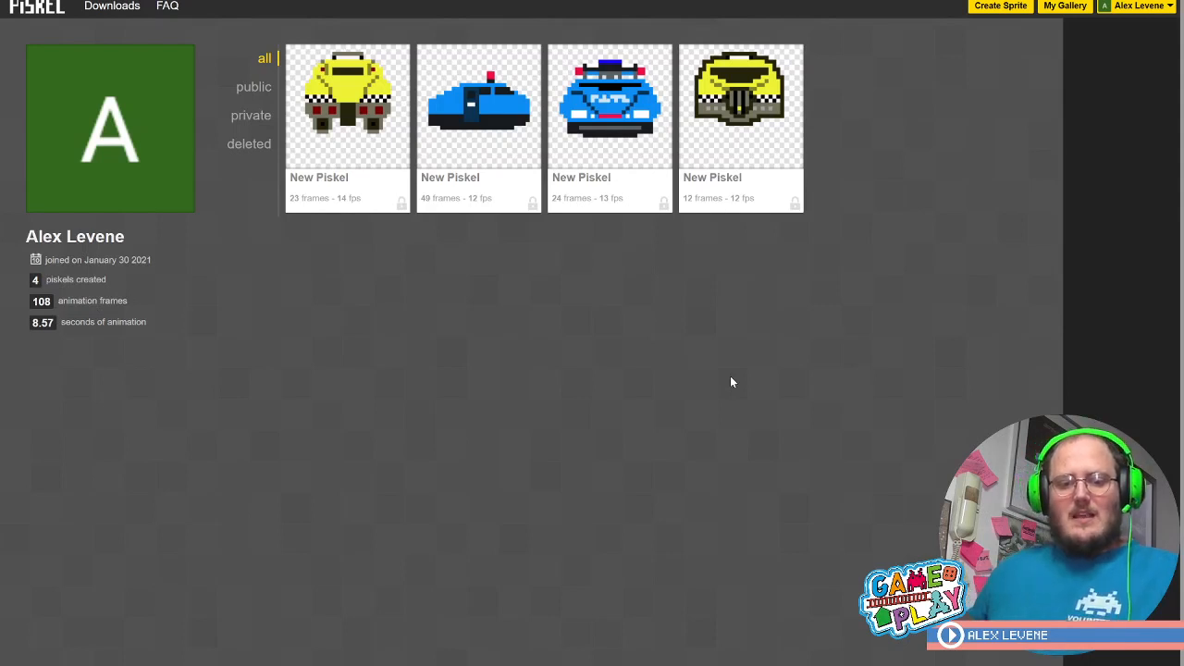
mouse_move(688, 552)
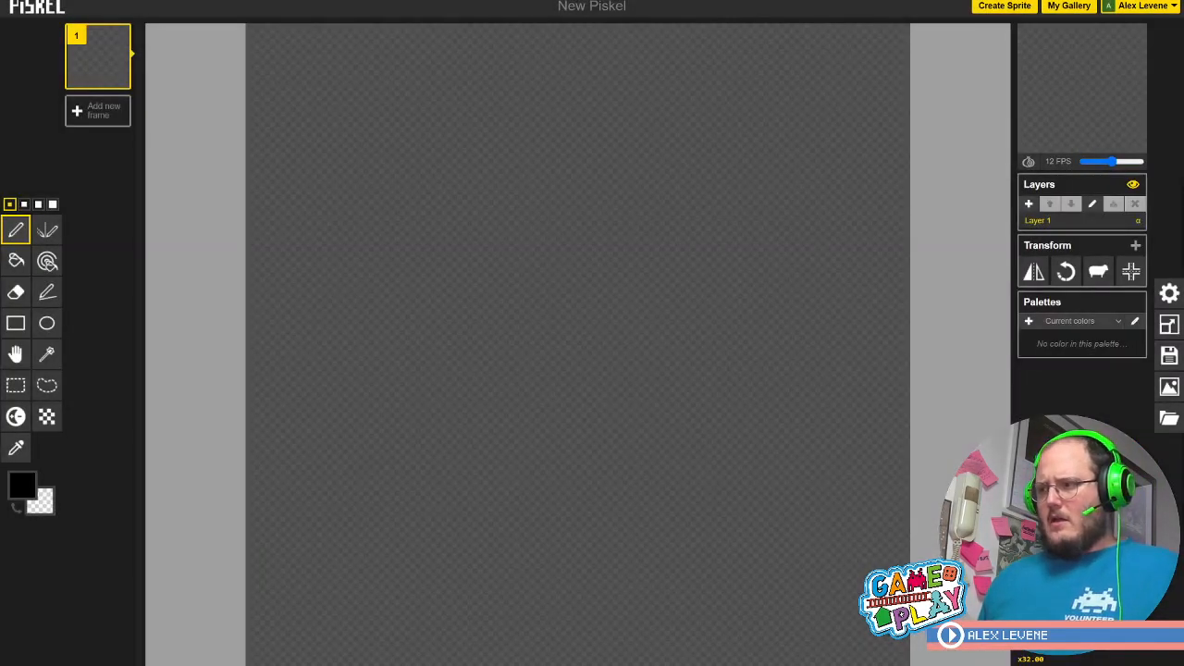
mouse_move(808, 3)
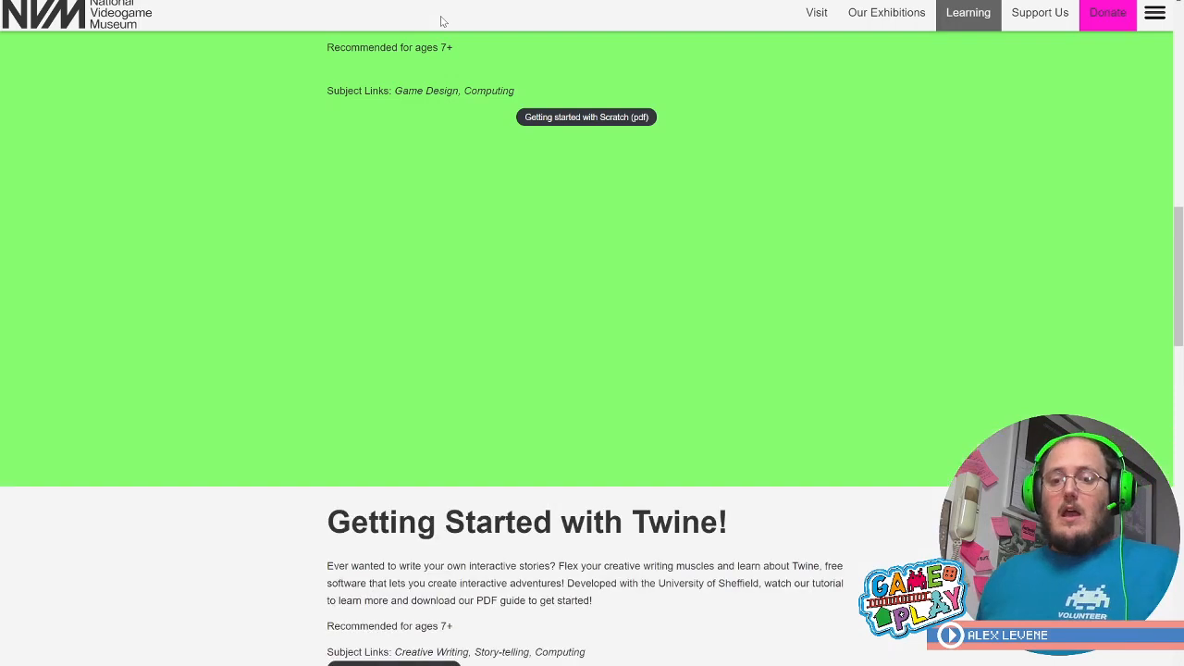
Scroll the learning page down to the Getting Started with Twine section and its PDF guide
scroll("down", 3)
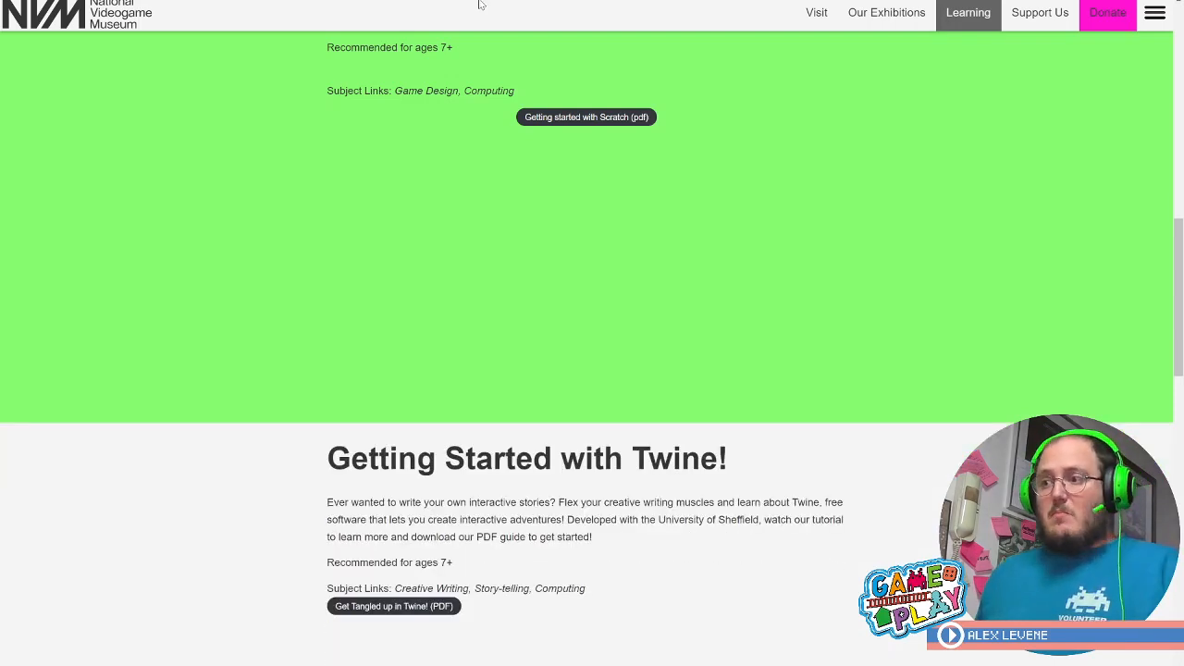